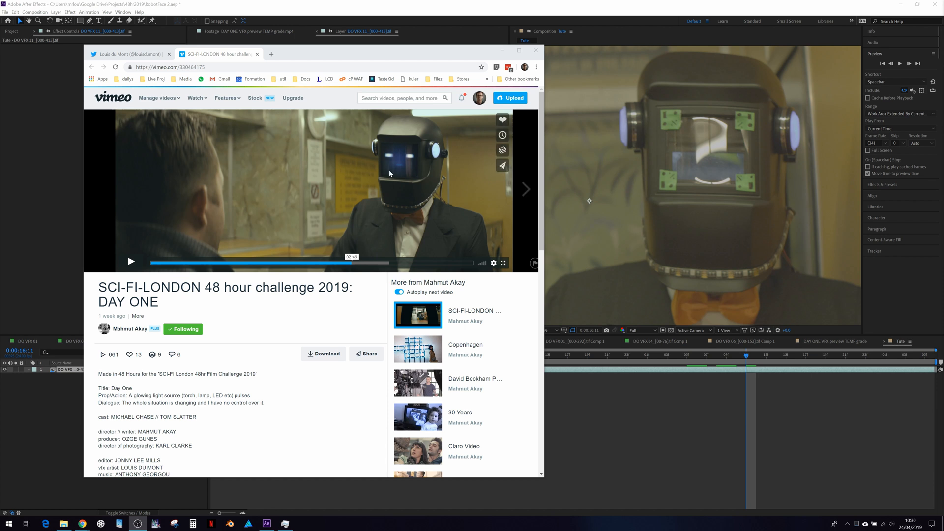
Play the Vimeo DAY ONE film and scrub it back toward the start
click(131, 262)
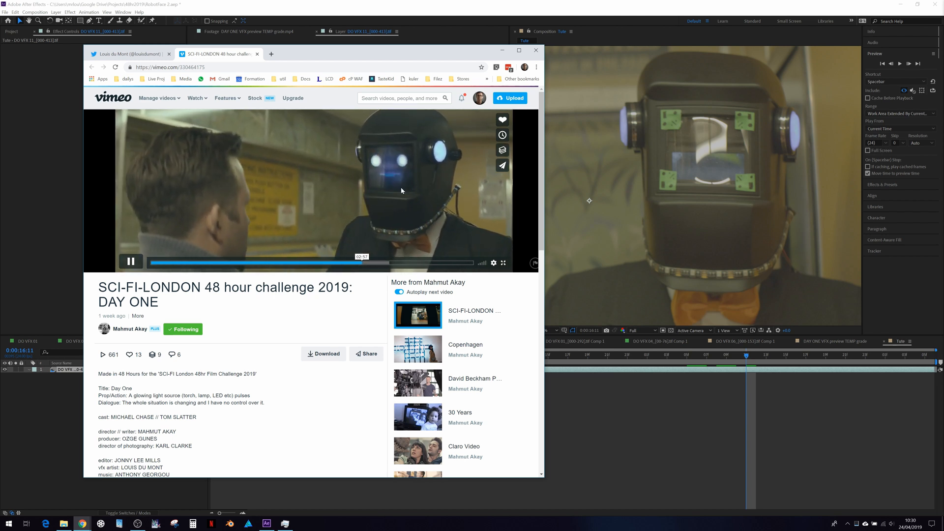
click(131, 262)
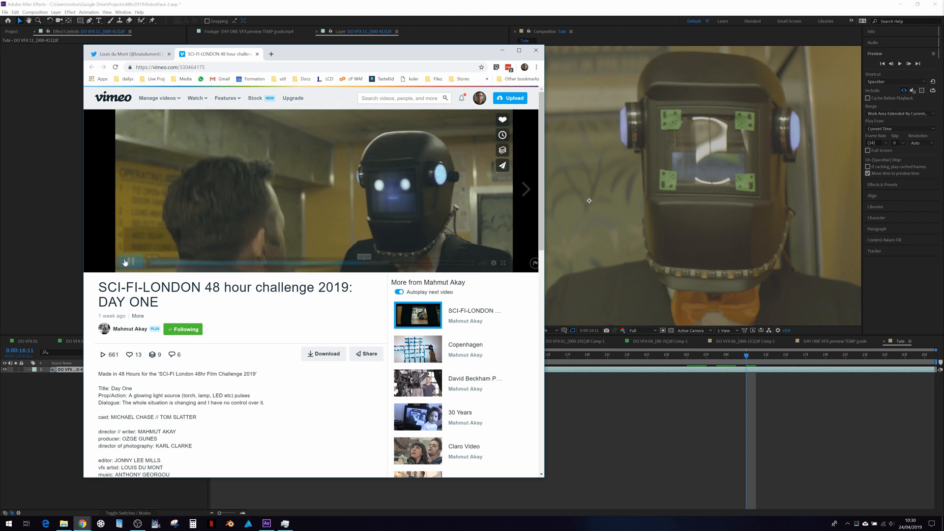
click(125, 263)
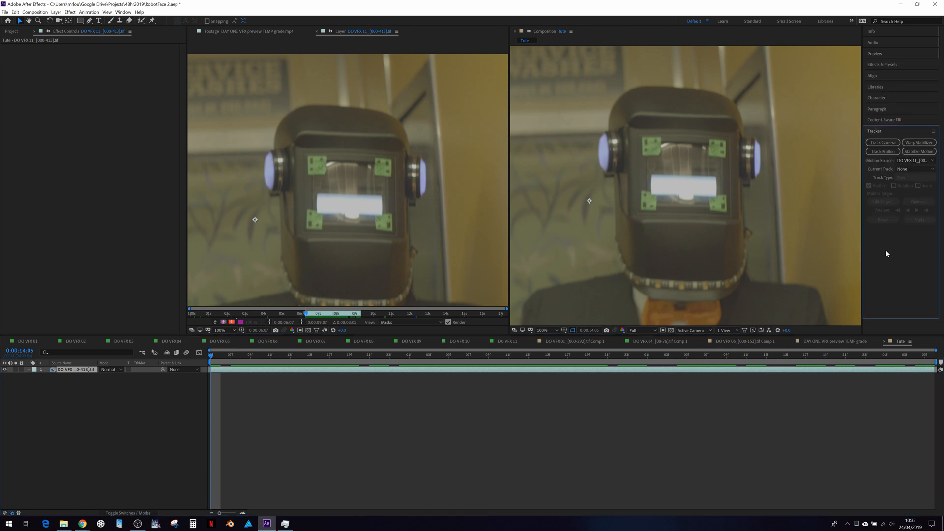
Track motion with a Perspective corner pin, points on the helmet's green markers, analysed forward
click(883, 152)
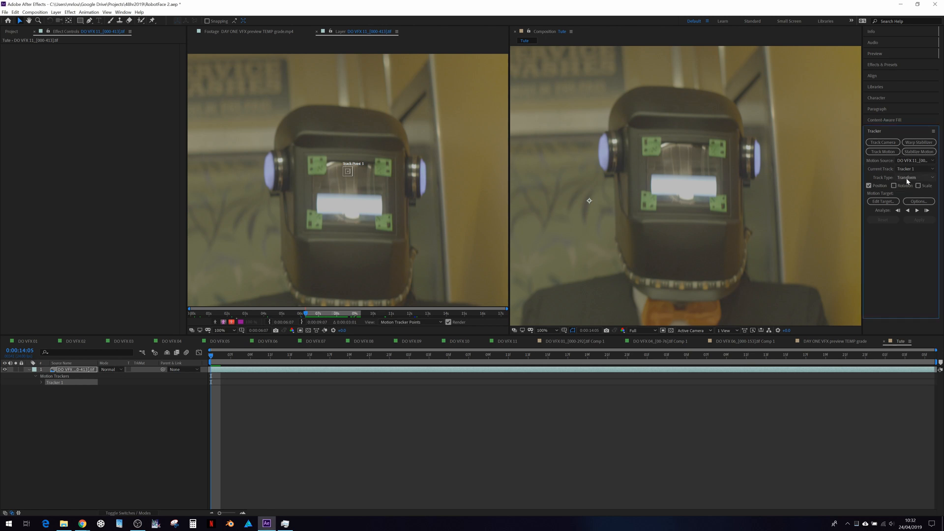
click(906, 177)
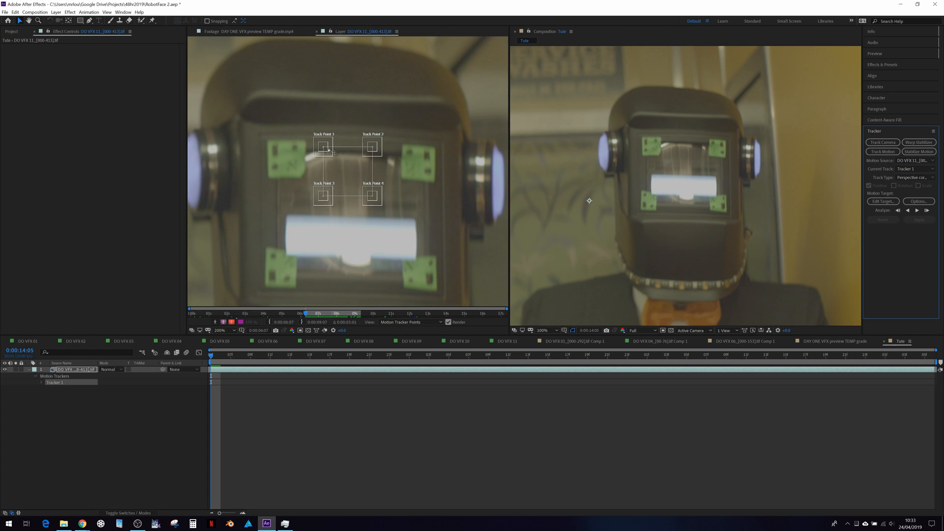
drag(323, 146, 286, 157)
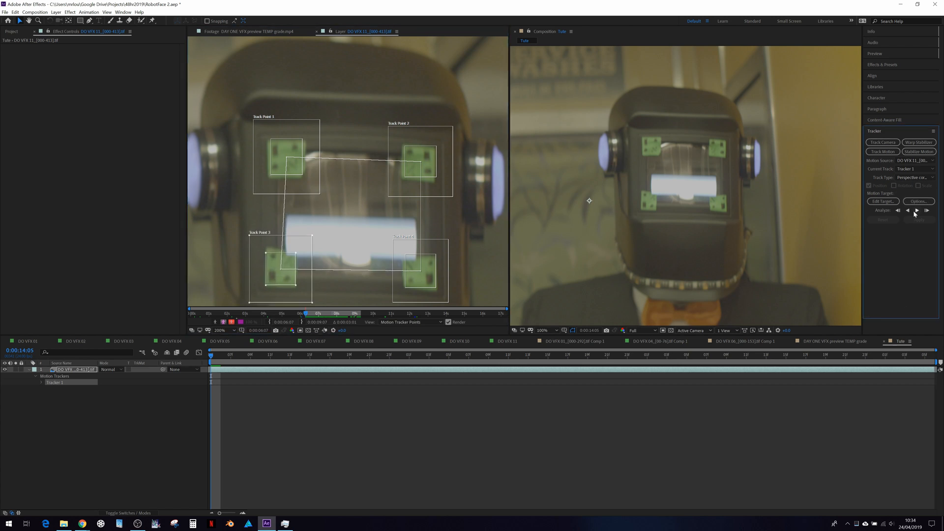
click(918, 211)
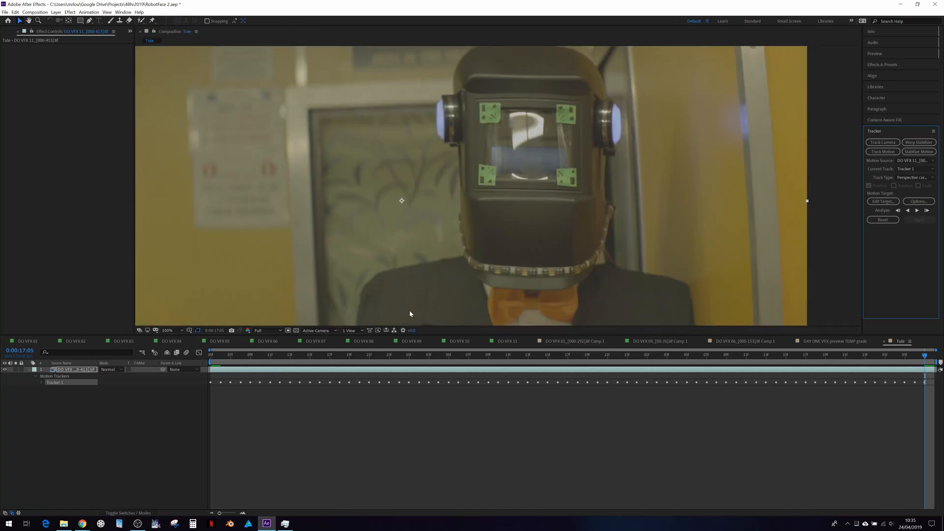
Expand Tracker 1's keyframed data in the timeline and reach for the Layer menu
click(175, 330)
text(corn)
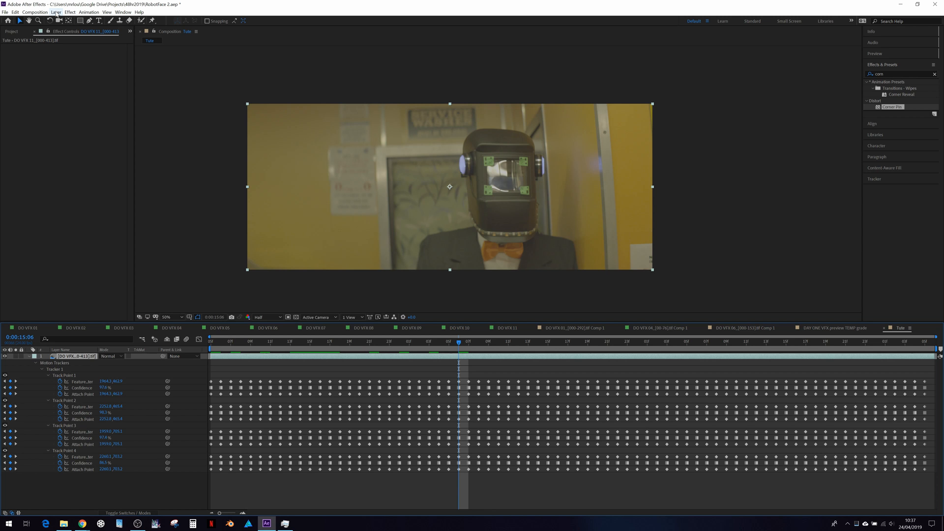
click(55, 12)
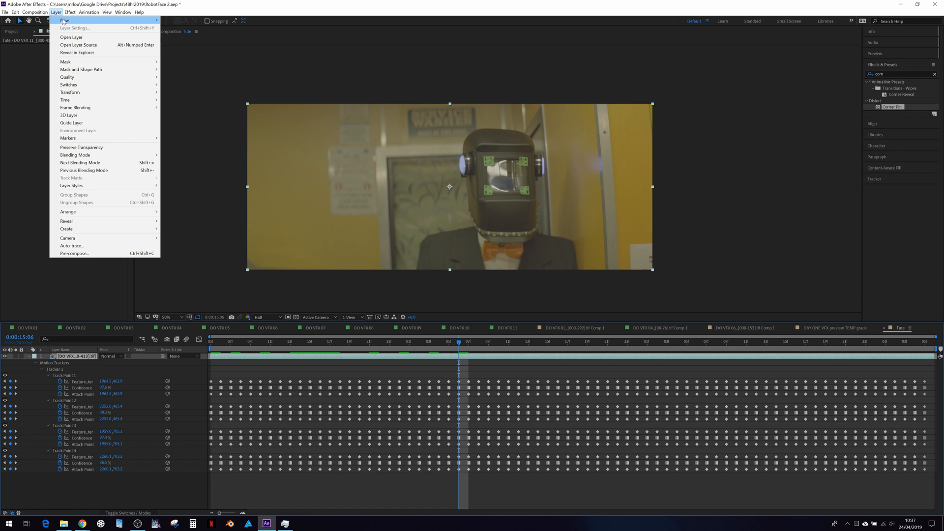
mouse_move(65, 20)
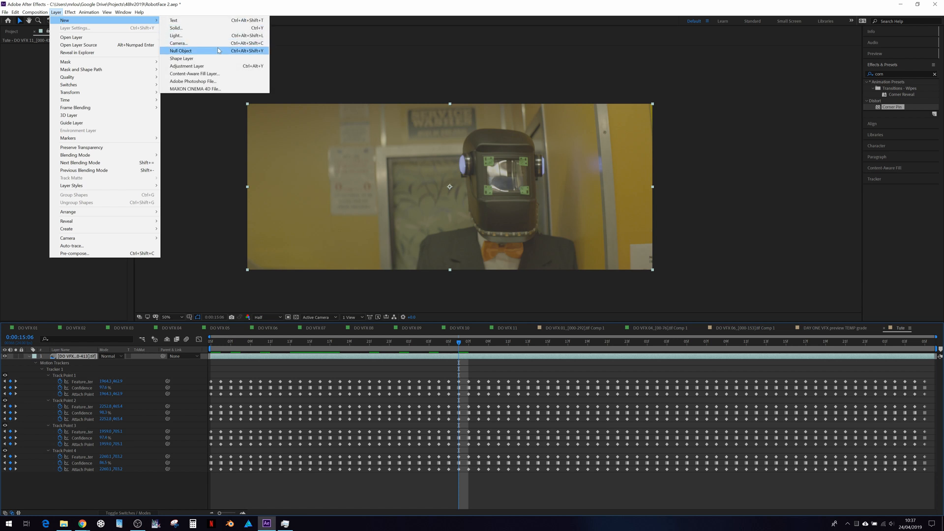
Add a null object named TL above the footage and start renaming its duplicate
click(181, 50)
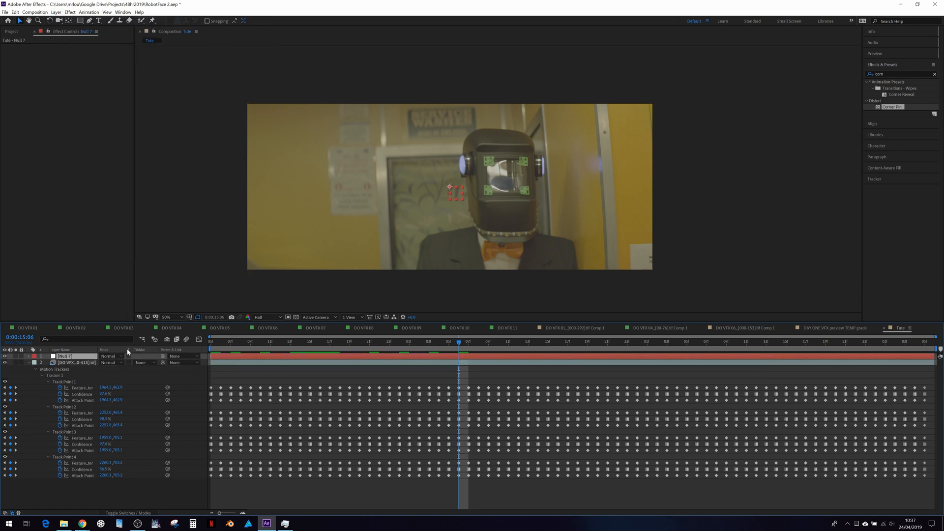
double_click(63, 356)
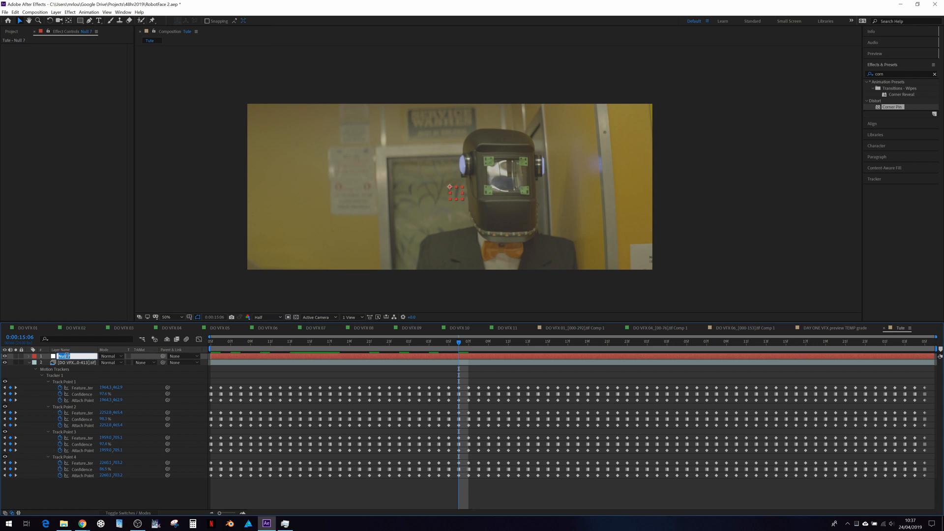
text(TL_1)
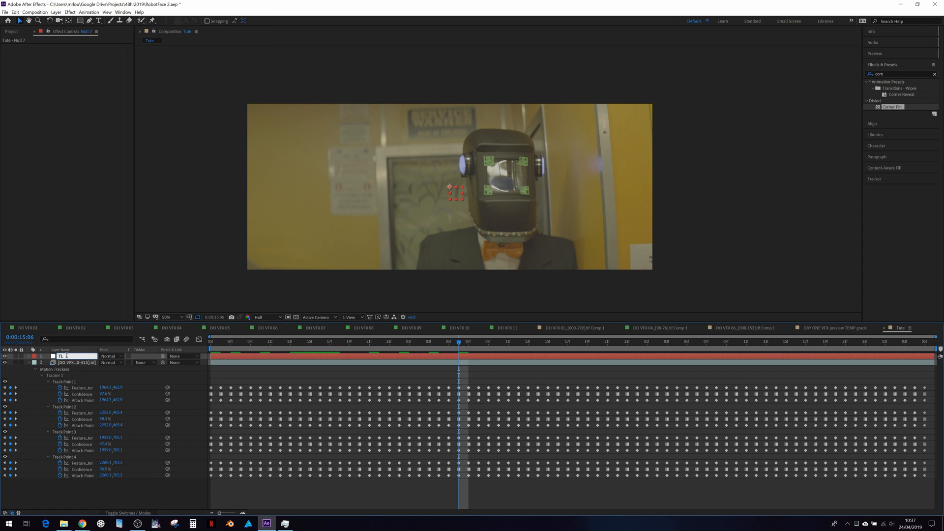
click(76, 363)
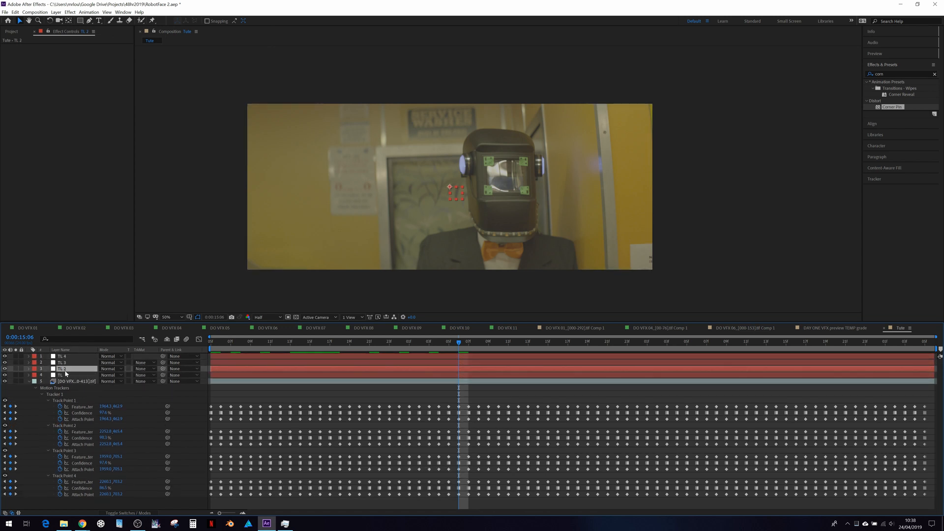
double_click(61, 368)
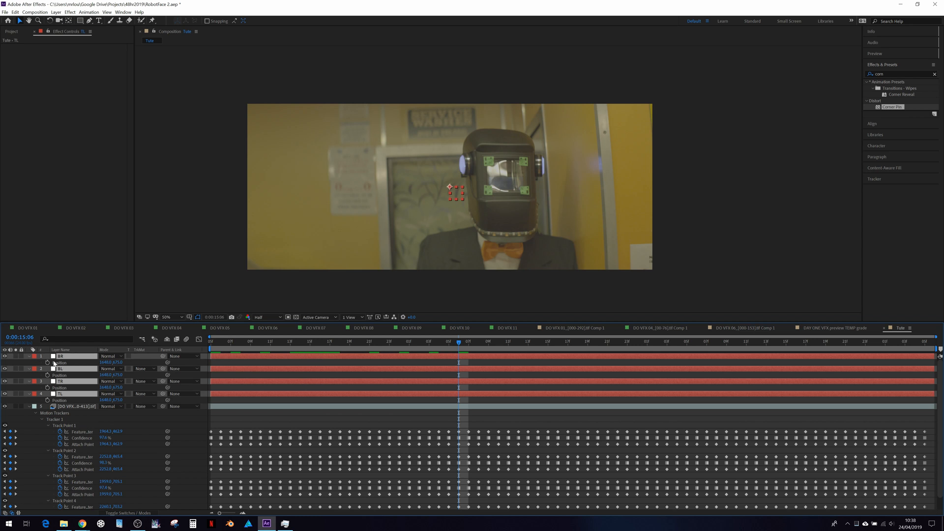
mouse_move(48, 366)
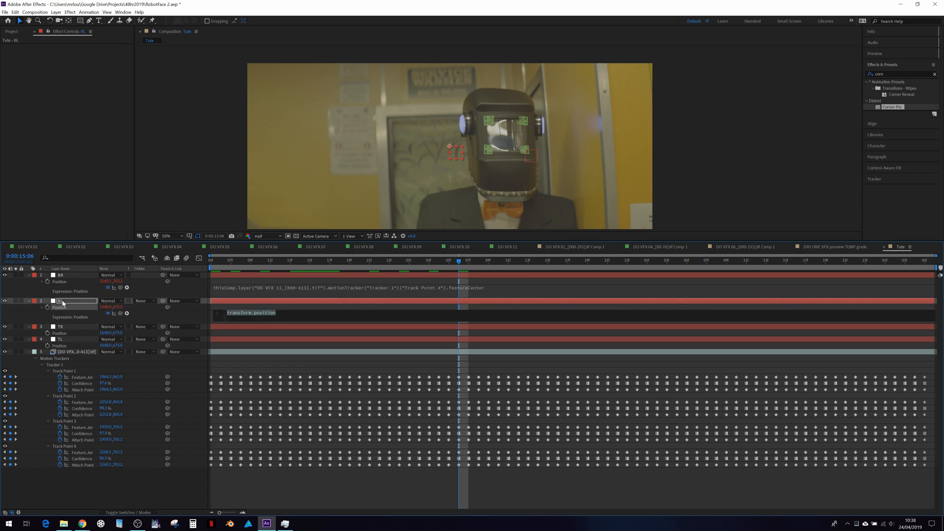
Link the BL and TR nulls' Position to Track Points 3 and 2, then collapse the footage layer
drag(122, 313, 81, 427)
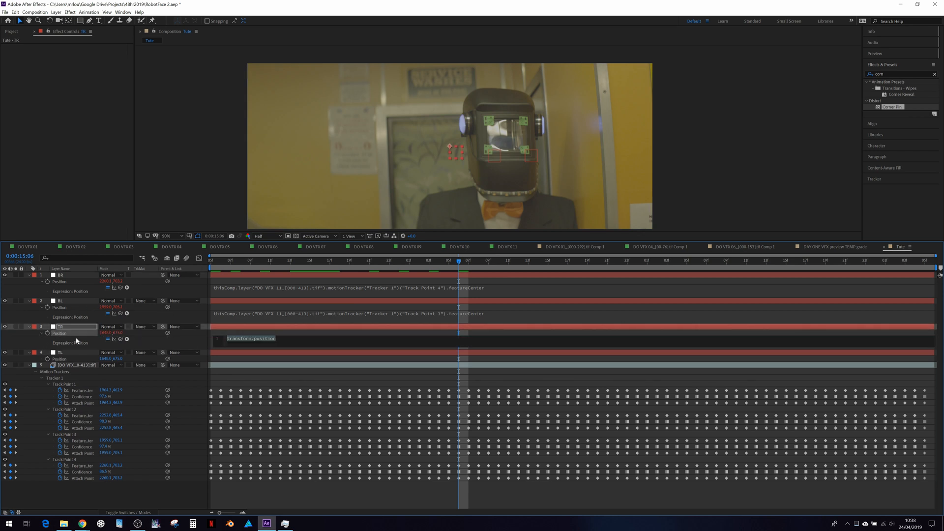
drag(120, 339, 87, 414)
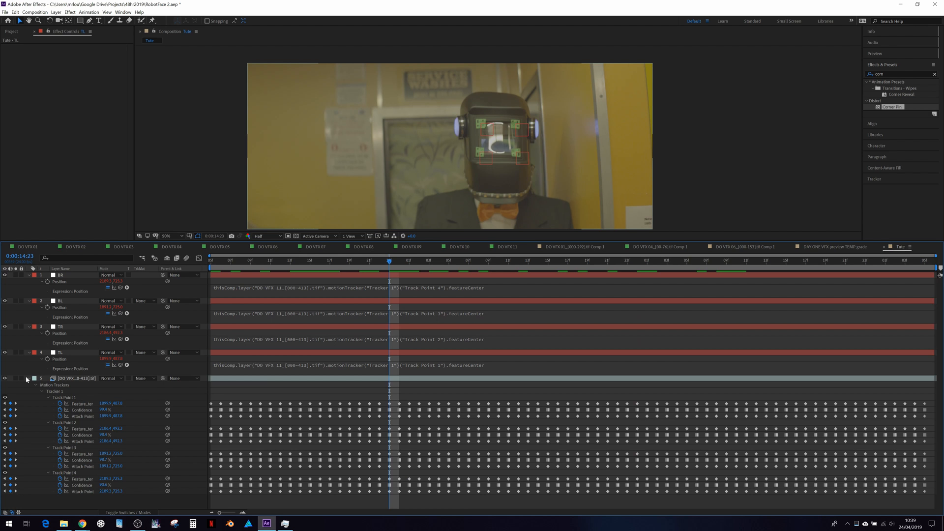
click(26, 378)
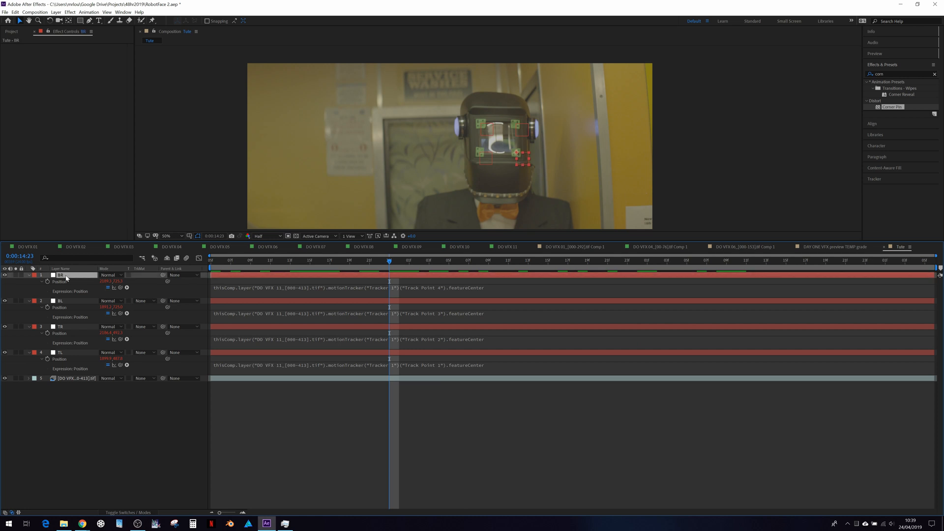
mouse_move(104, 41)
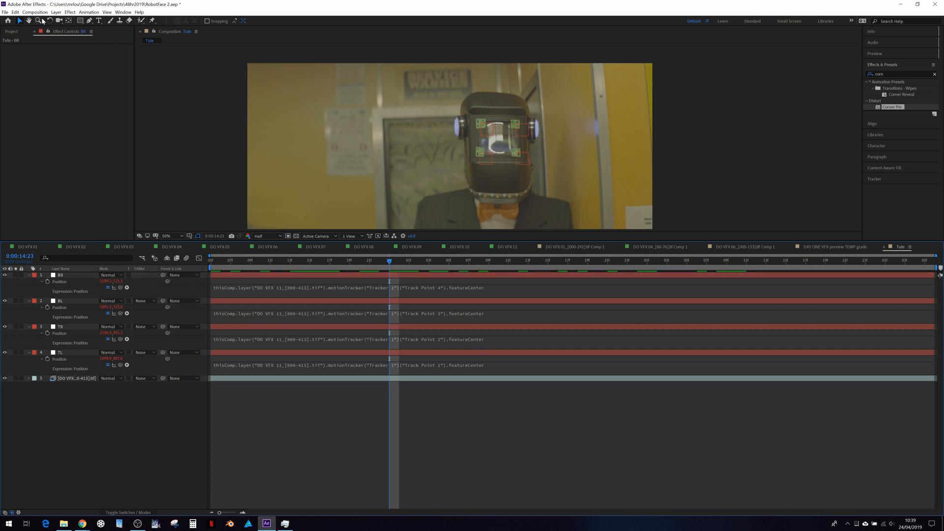
Add a new null and rename the offset copies TL - offset, TR - offset and so on
click(55, 12)
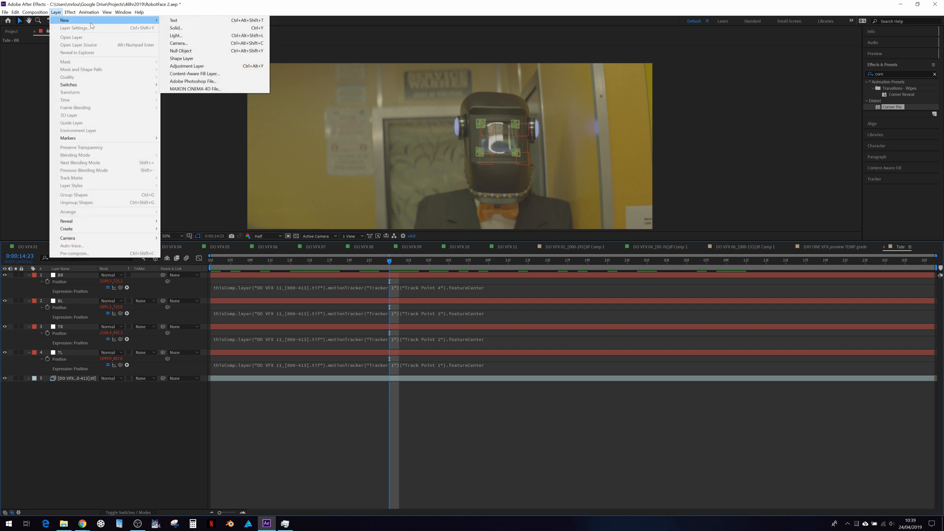
click(181, 50)
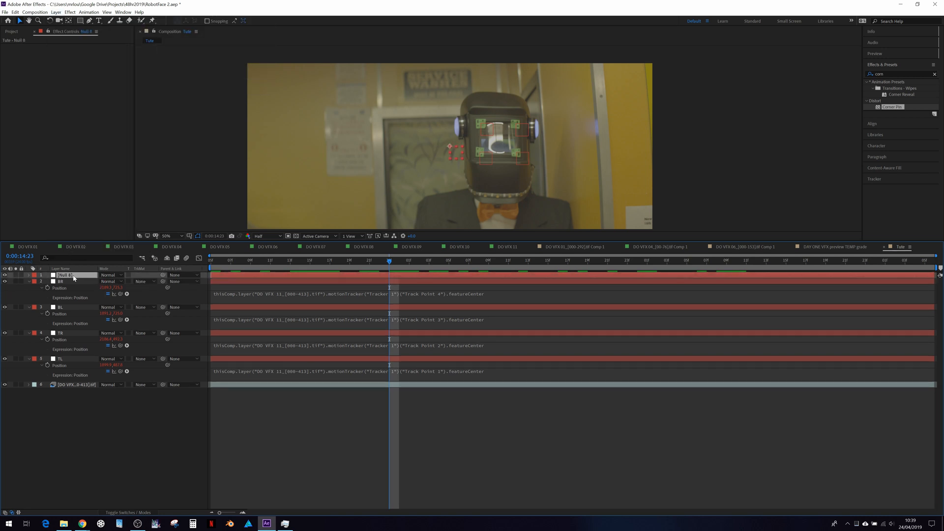
double_click(65, 275)
text(TL - offset)
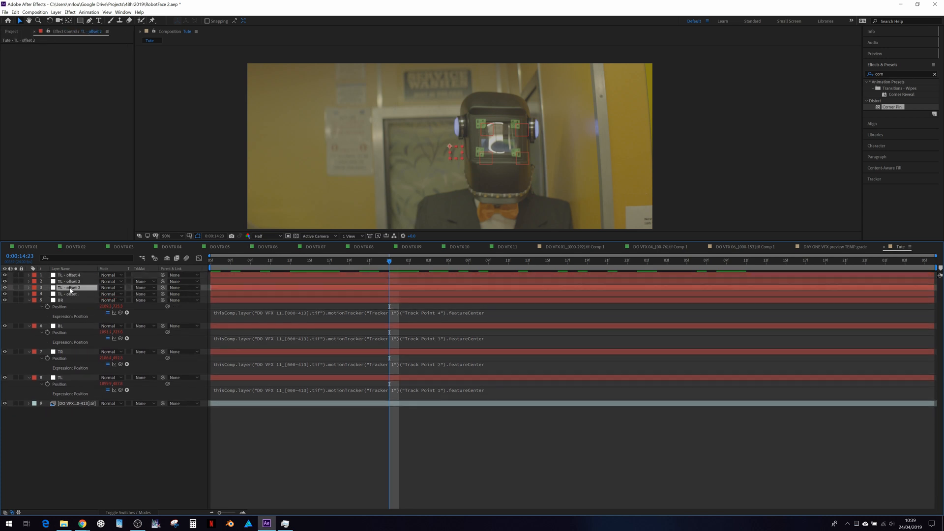
double_click(68, 287)
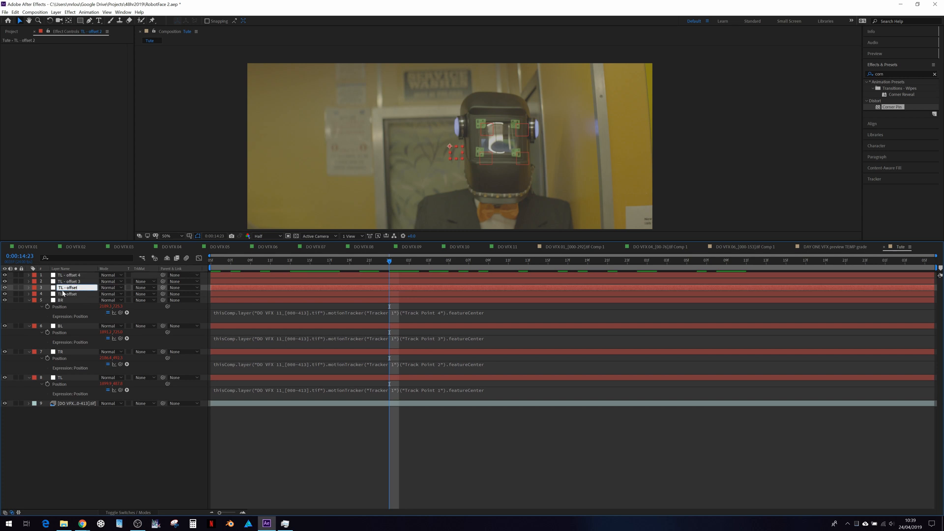
double_click(68, 287)
text(R)
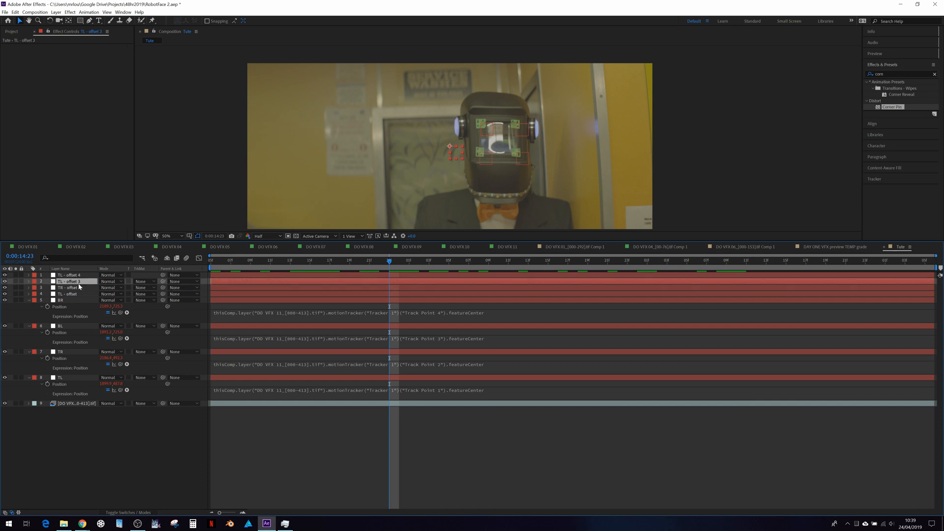
double_click(70, 281)
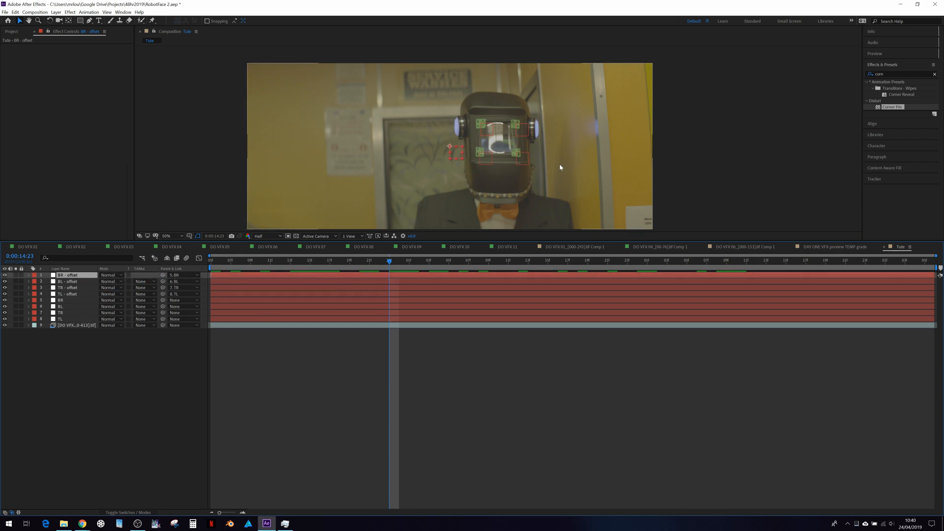
Select each corner offset null and place it at the matching helmet visor corner
click(173, 235)
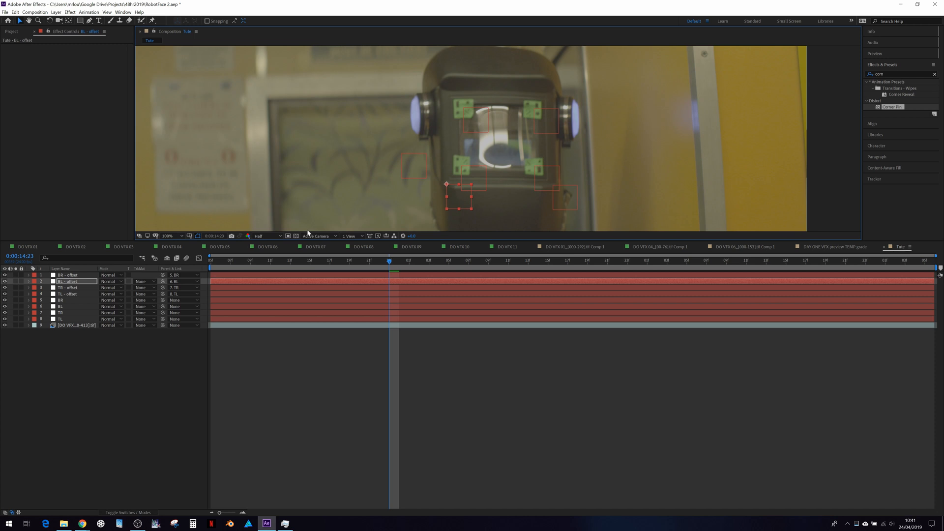
click(68, 287)
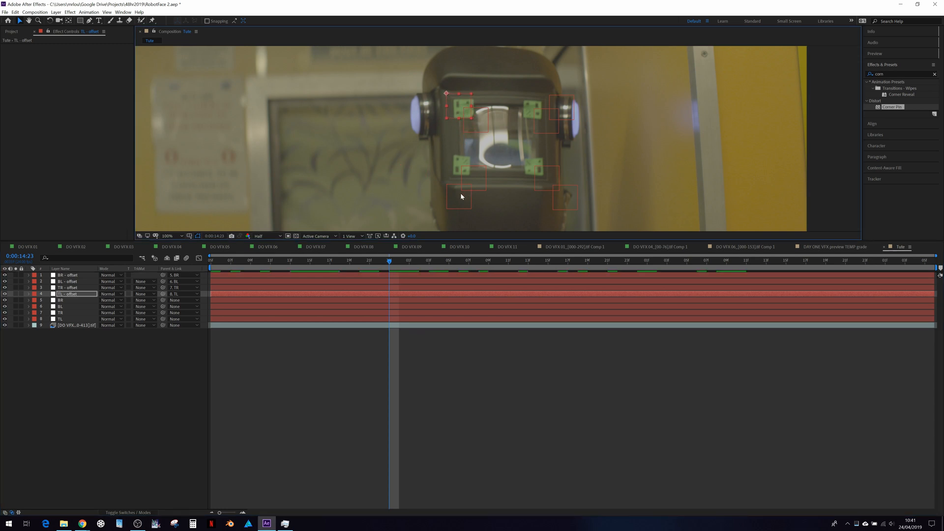
click(68, 281)
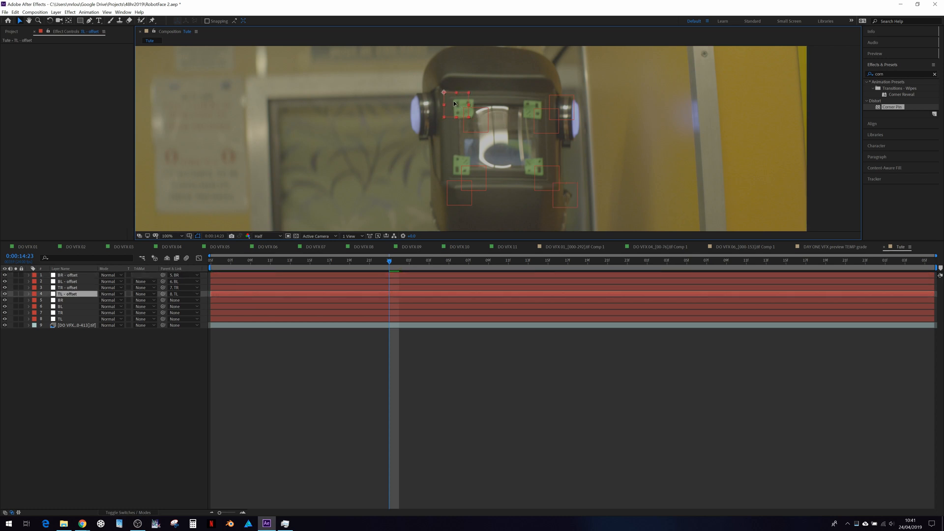
click(68, 287)
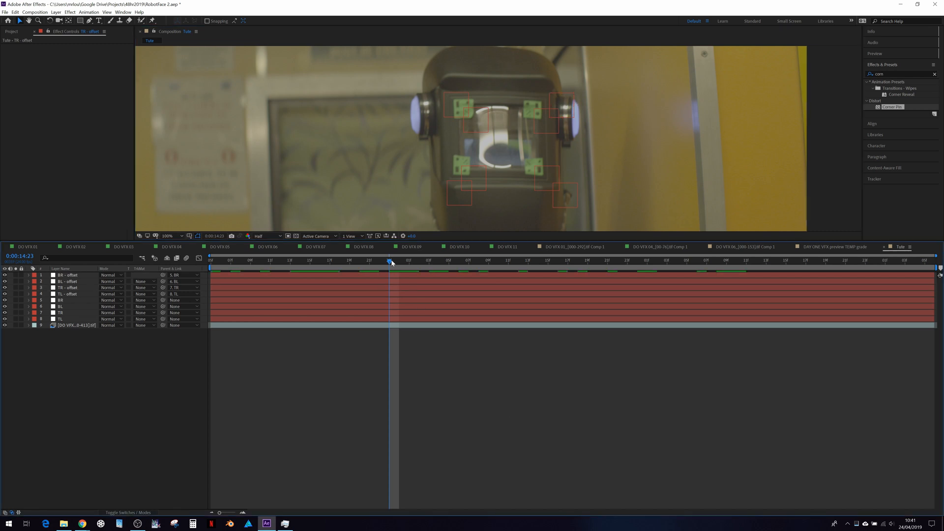
click(478, 259)
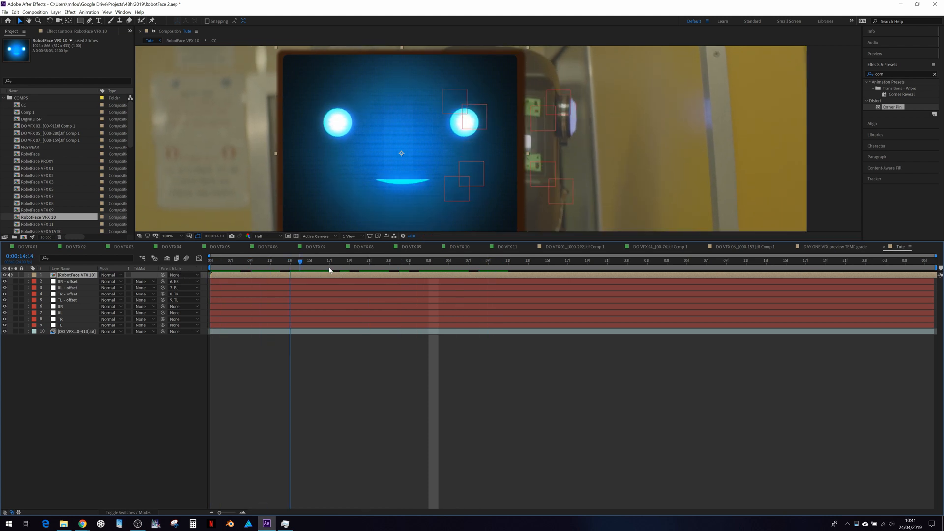
Move to a later frame and find CC Power Pin via the 'cc power' effects search
click(408, 261)
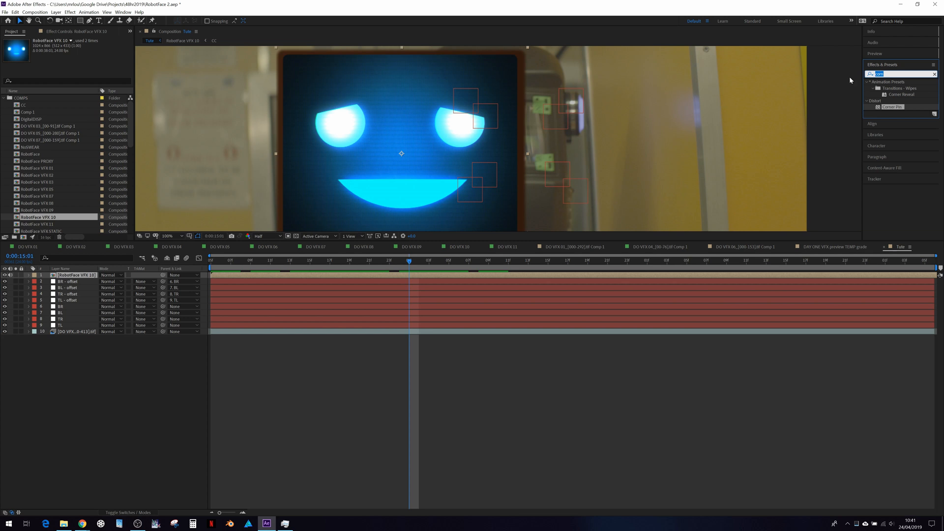
text(cc power)
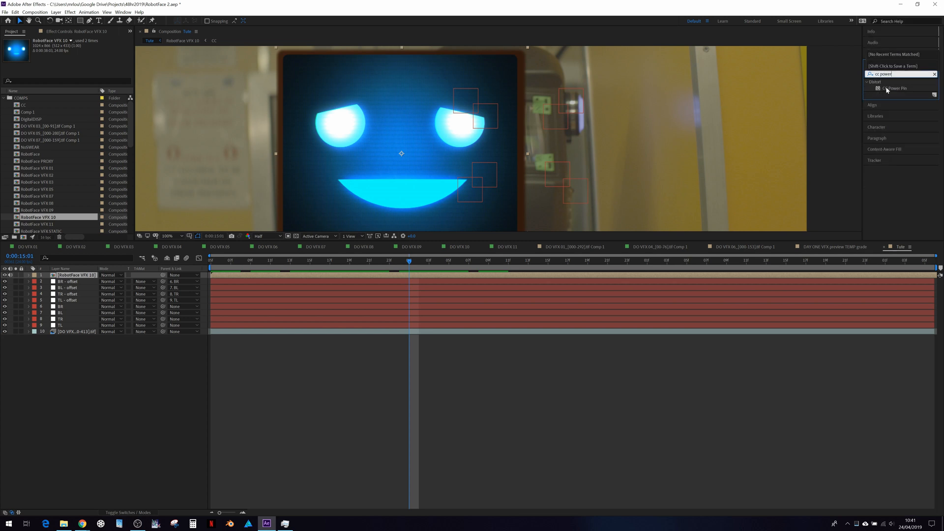
click(898, 88)
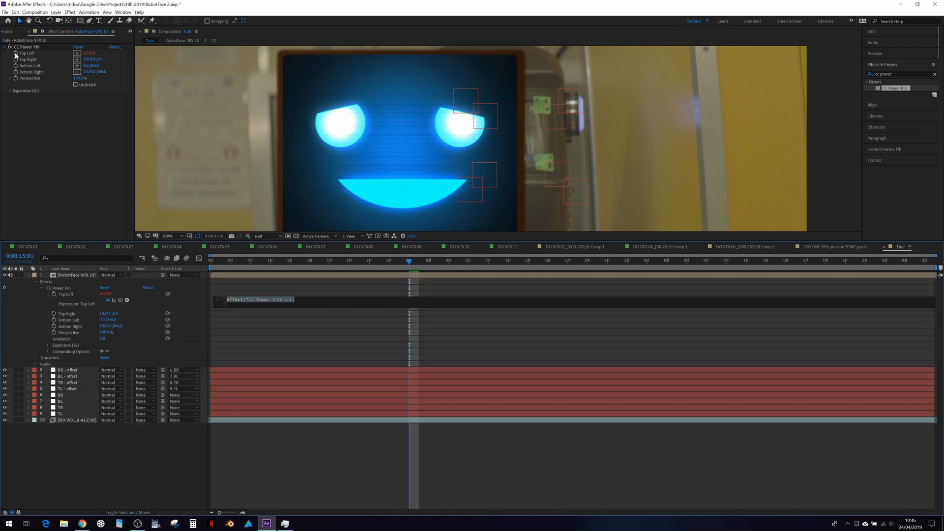
mouse_move(276, 304)
text(L=thisComp.layer("TL - offset)
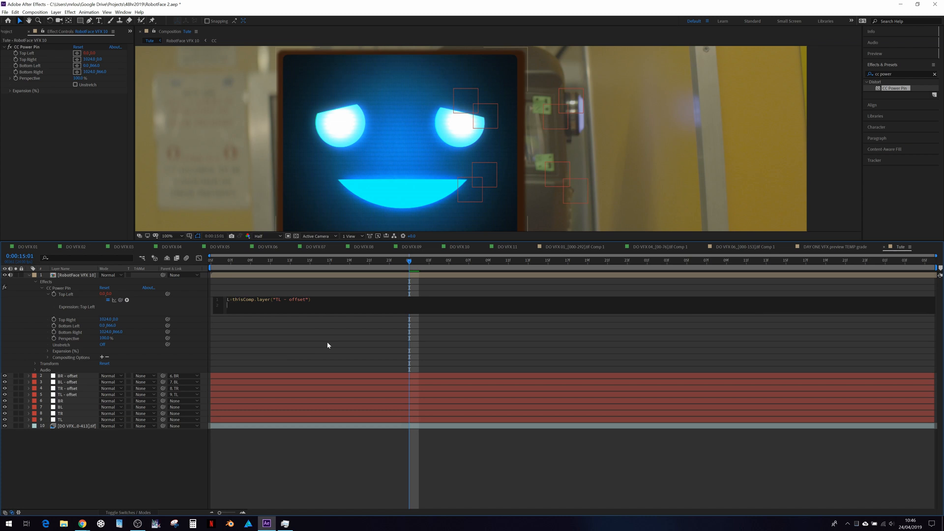
Complete the corner expression with L.toWorld(L.anchorPoint) using autocomplete
text(toW)
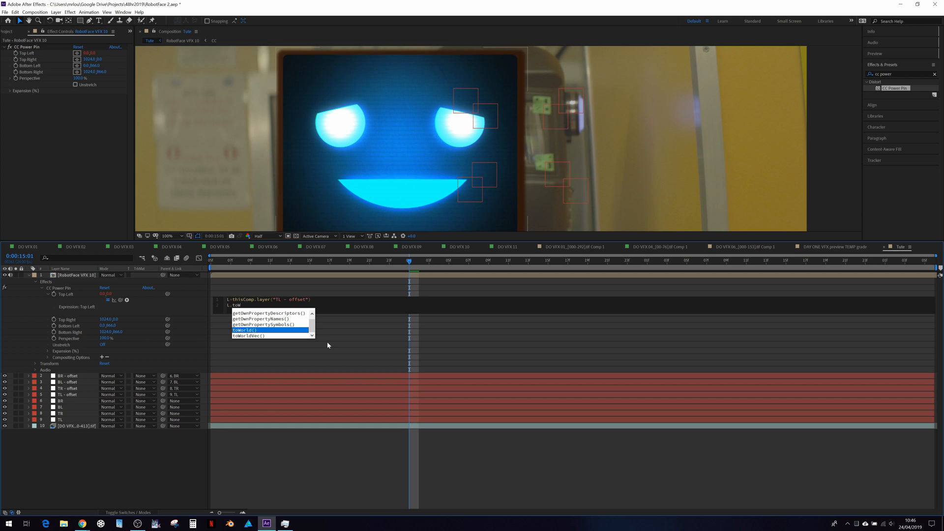
click(244, 330)
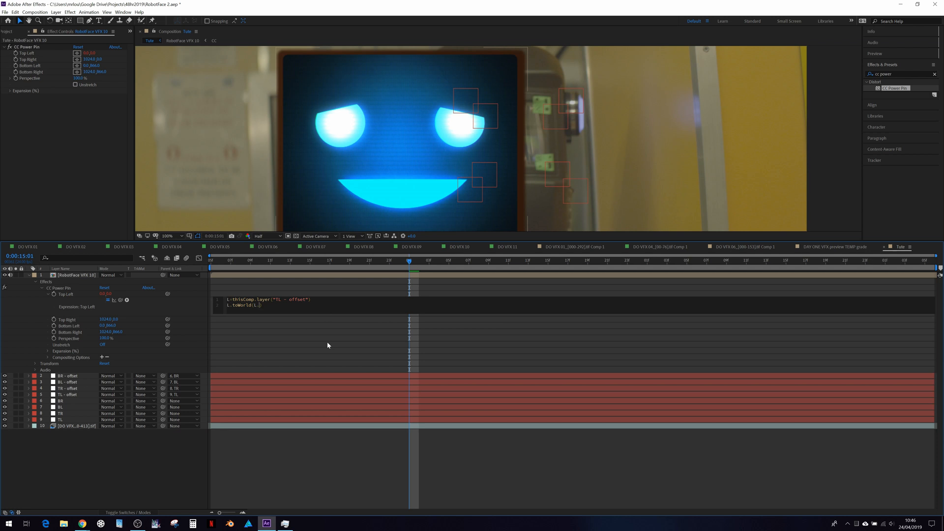
text(anch)
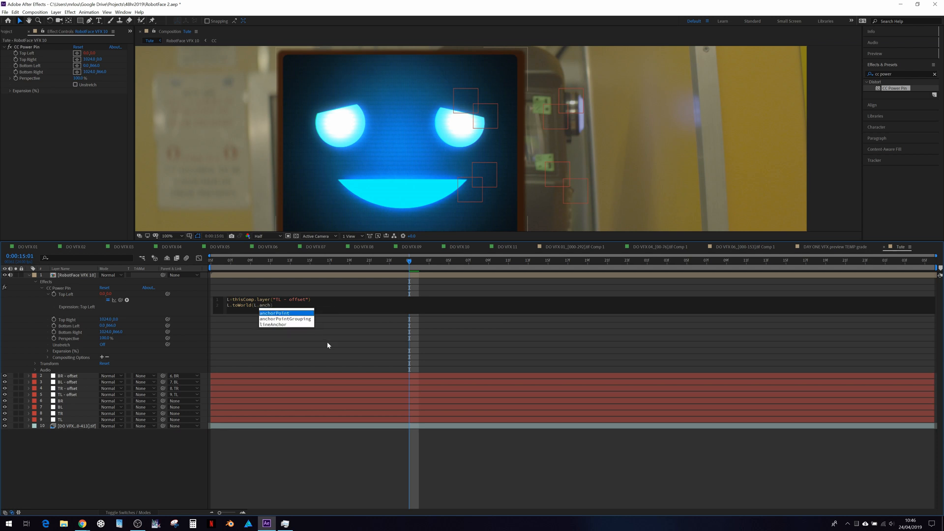
click(275, 313)
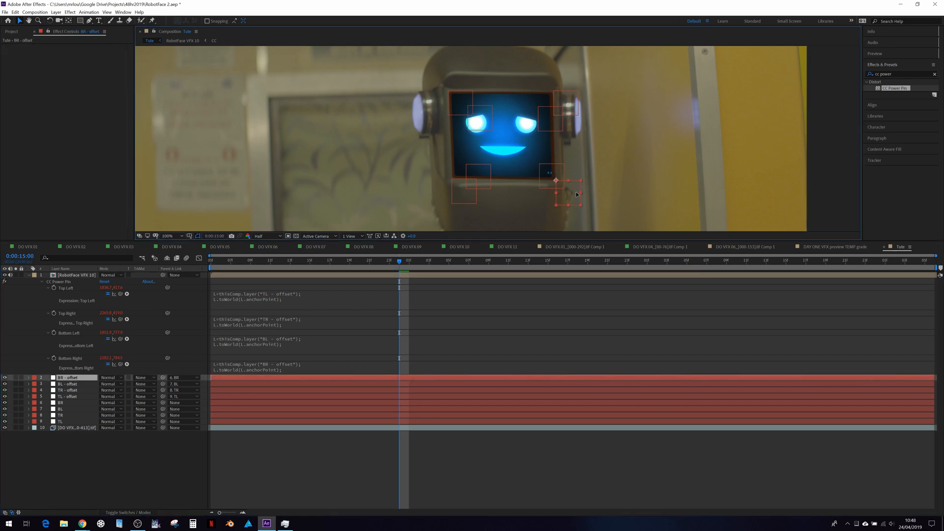
Select the helmet footage layer to duplicate it to the top of the stack
click(68, 390)
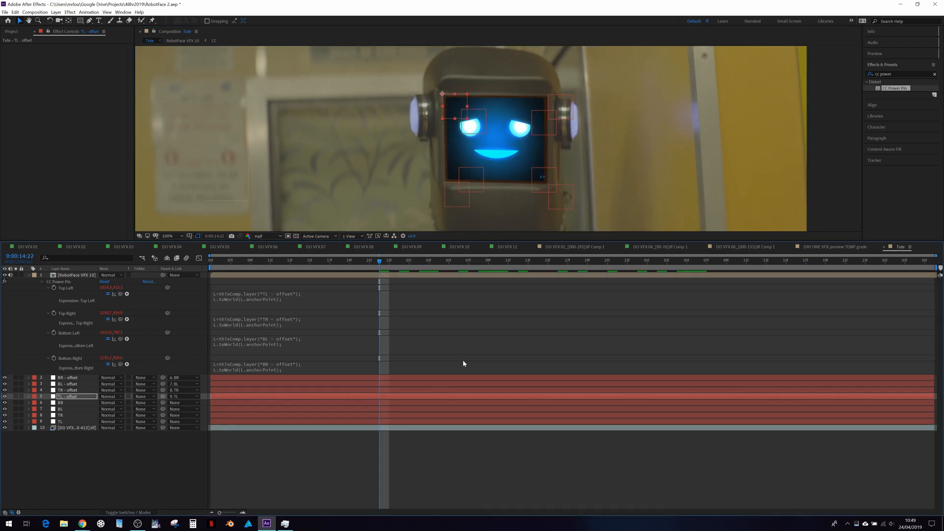
mouse_move(213, 354)
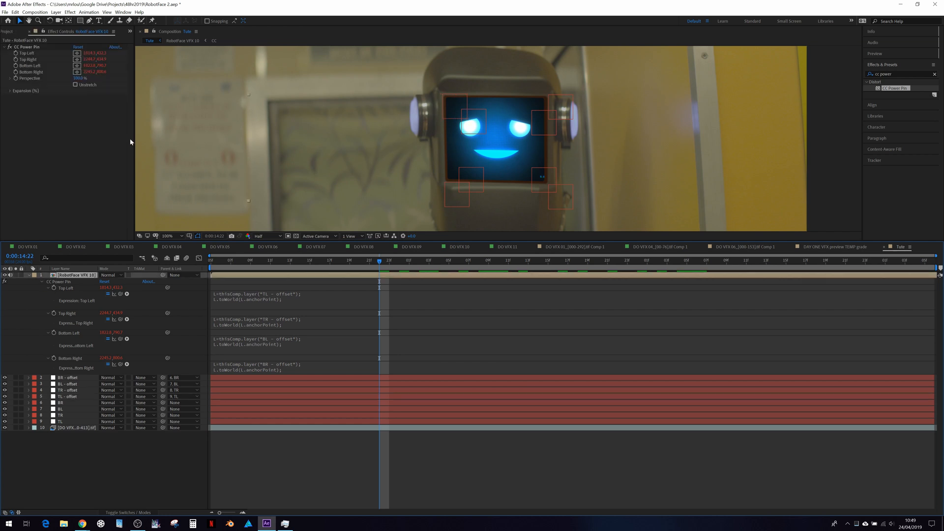
mouse_move(100, 95)
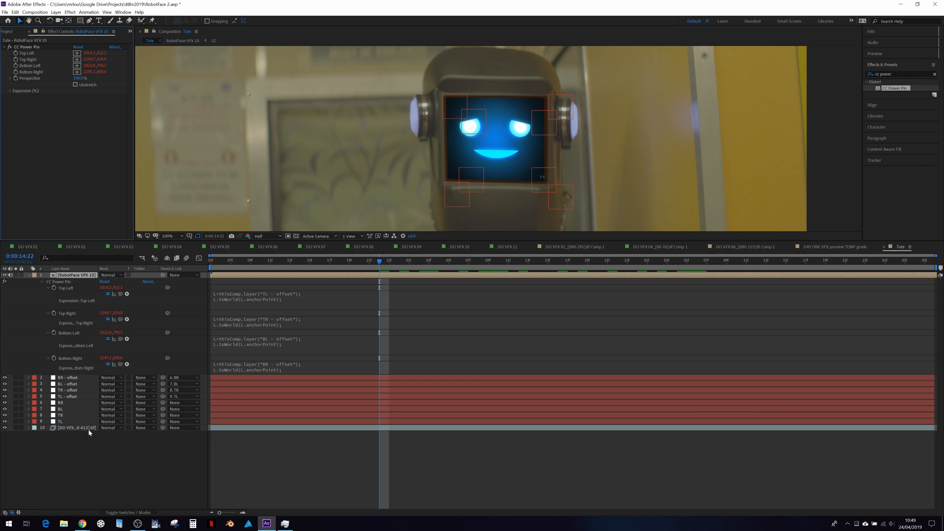
click(76, 428)
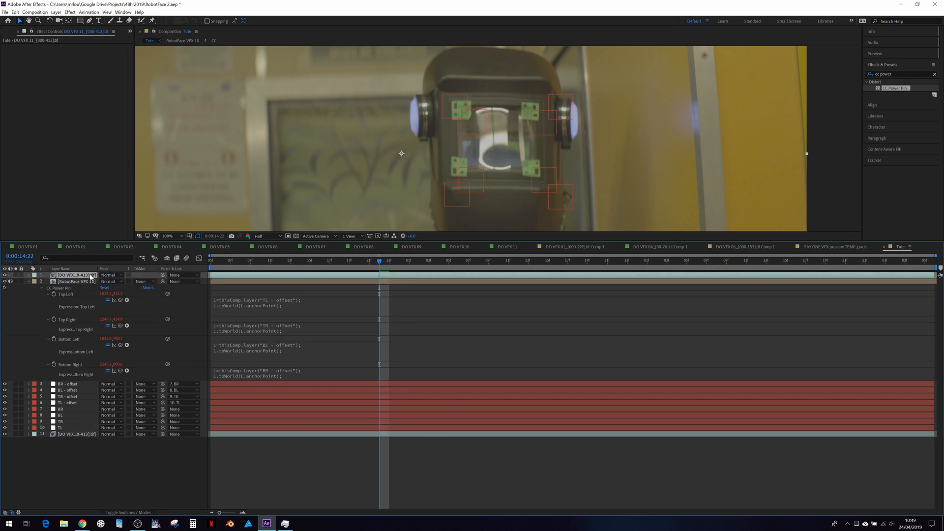
mouse_move(531, 150)
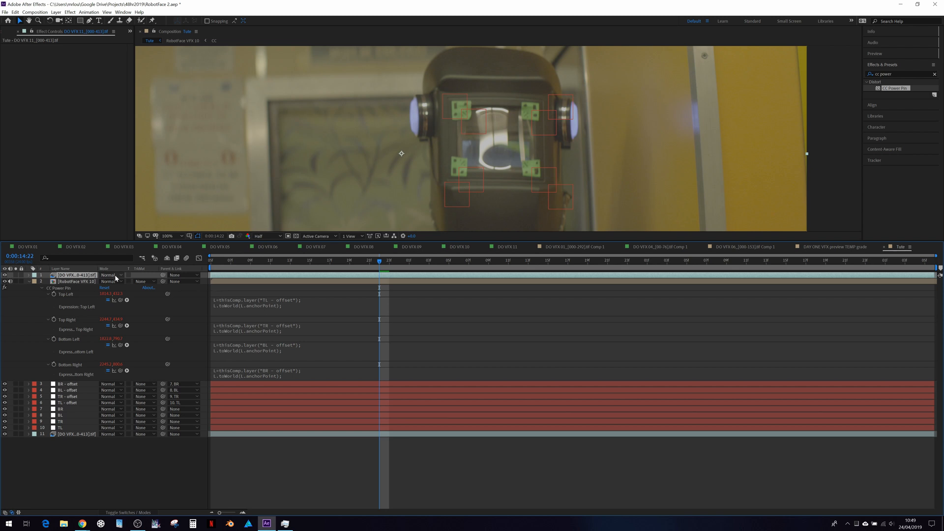
Turn on Unstretch for the footage copy's CC Power Pin and set its blending back to Normal
click(112, 276)
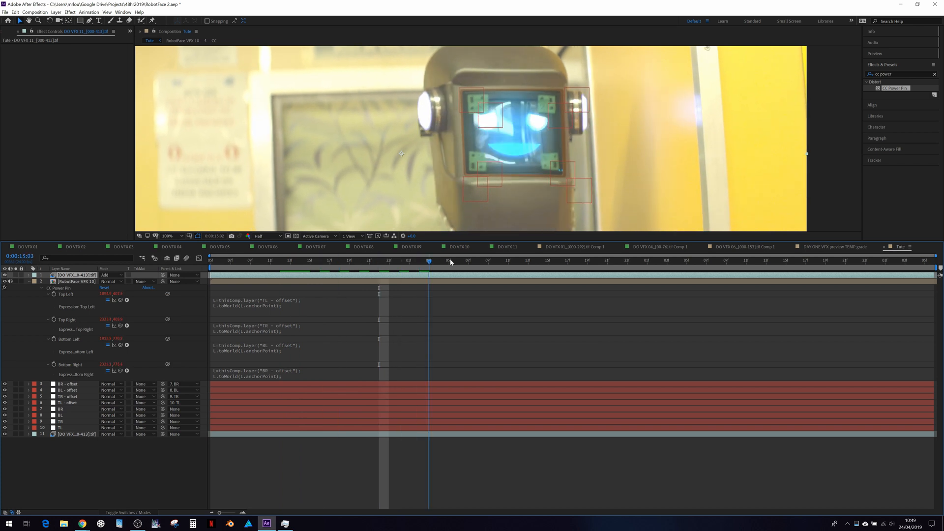
click(399, 260)
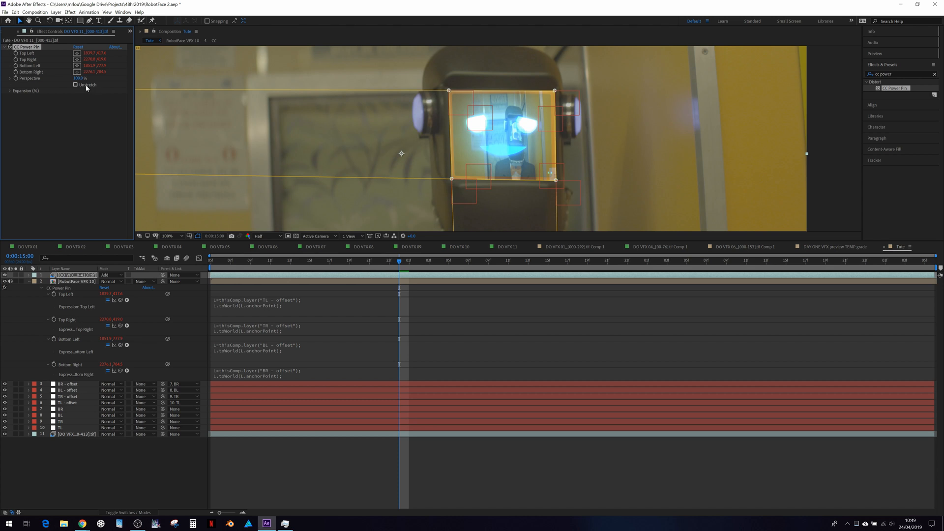
click(76, 85)
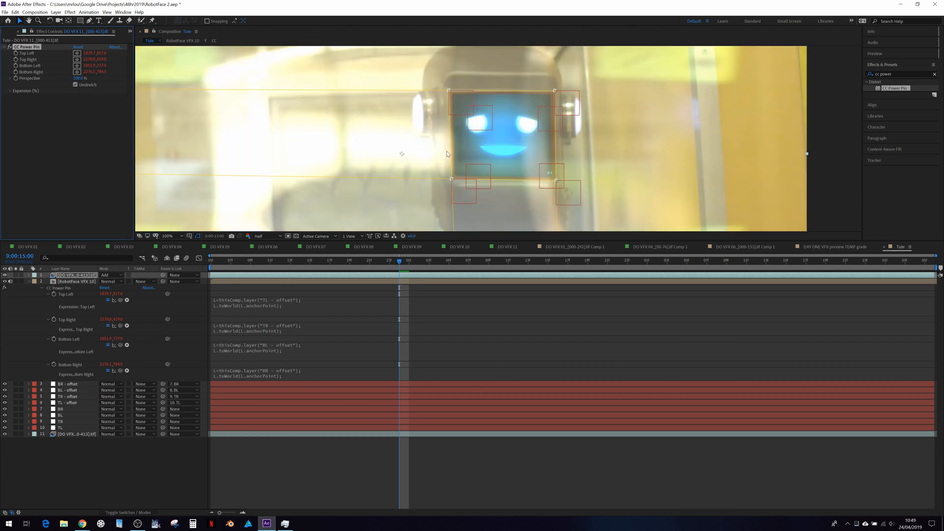
click(111, 281)
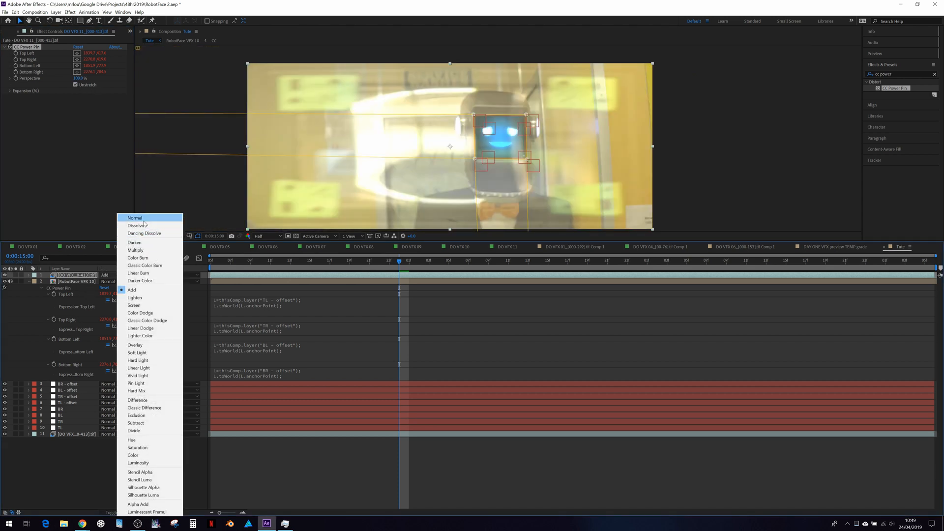
click(135, 218)
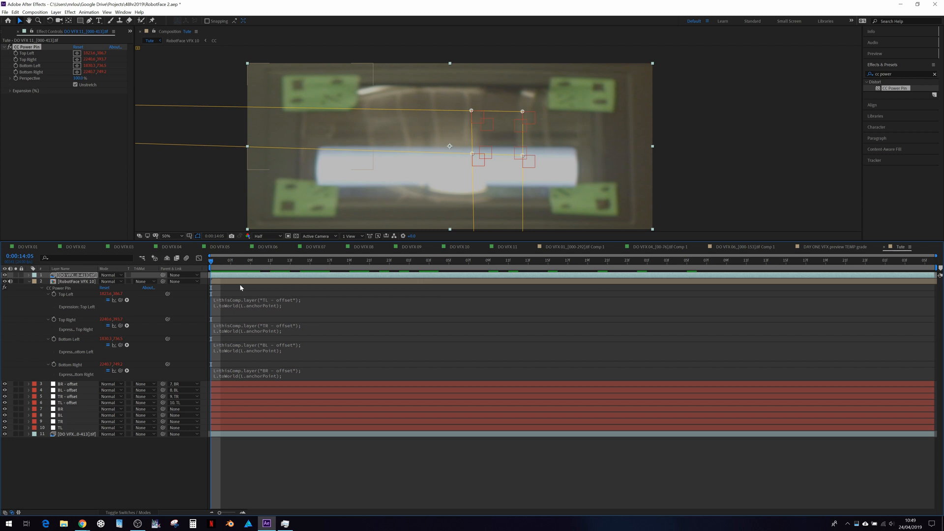
Pre-compose the reflection footage with all attributes moved into the new Comp 2 and enter it
right_click(241, 275)
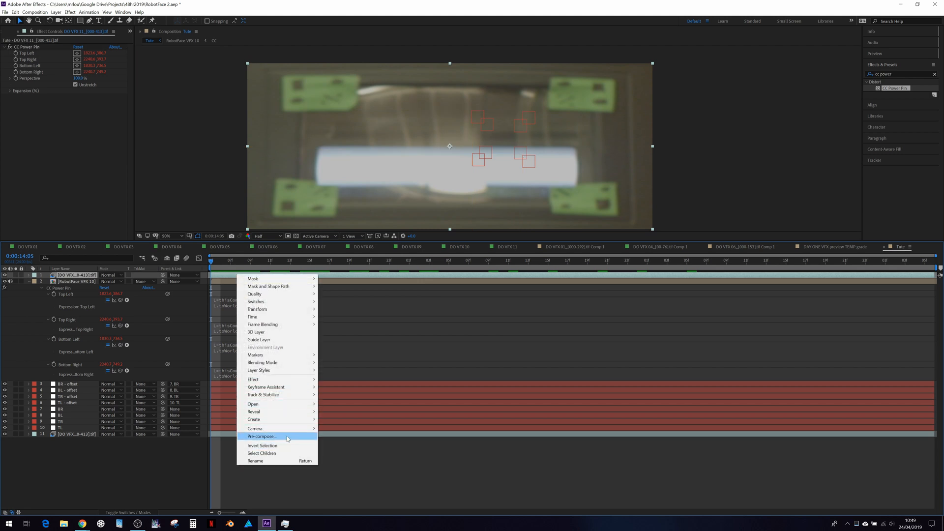
click(262, 436)
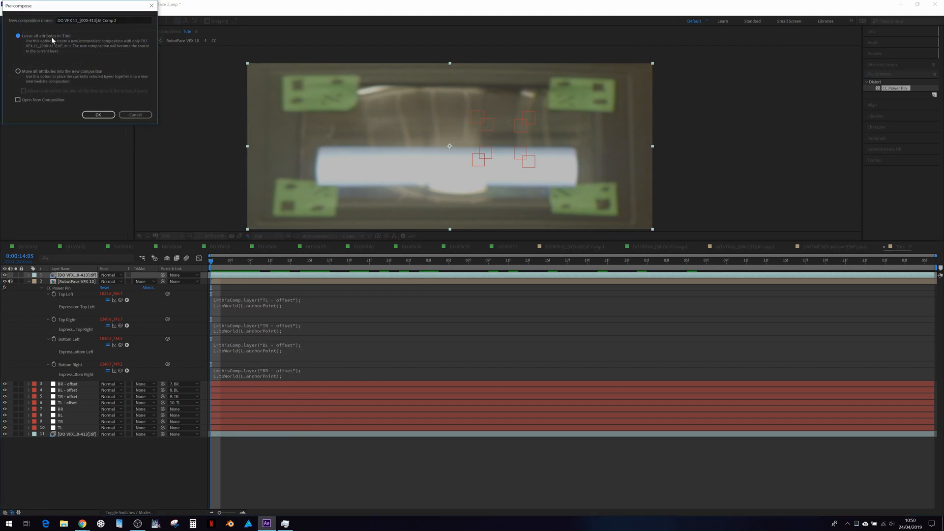
click(17, 71)
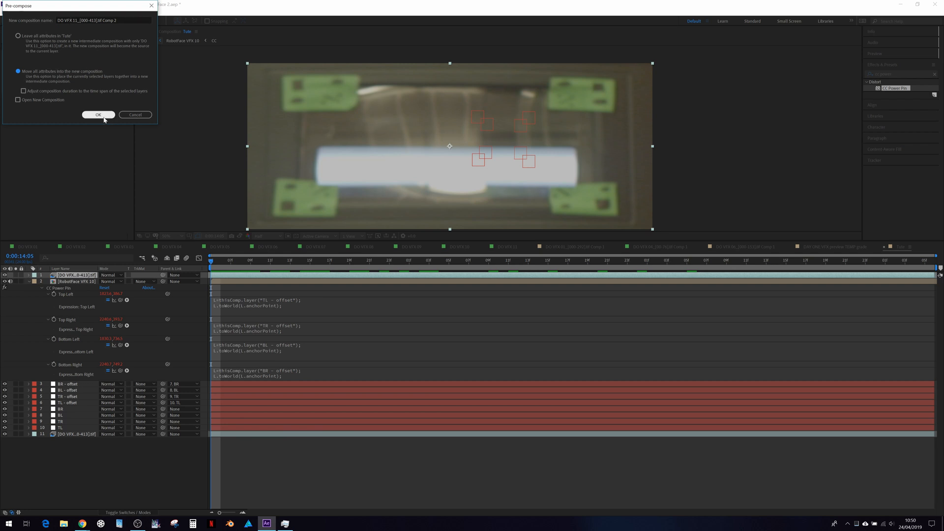
click(99, 115)
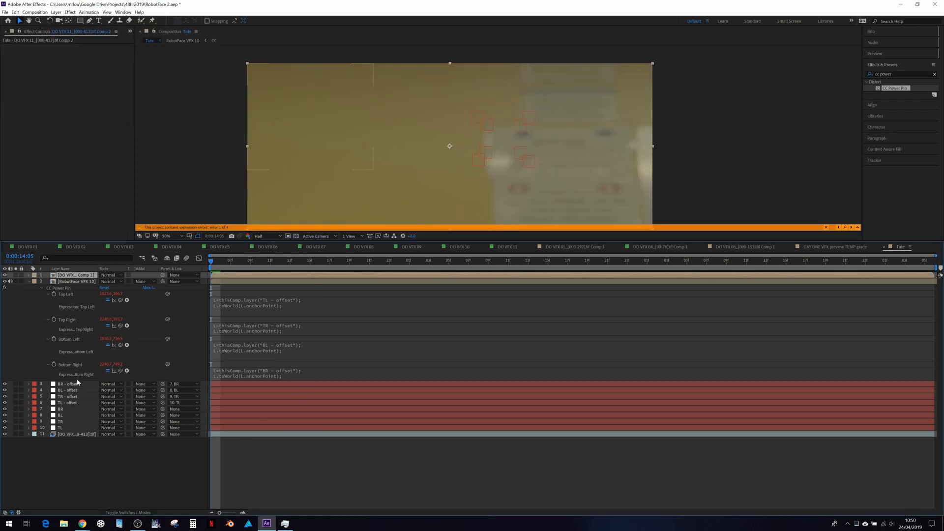
click(68, 383)
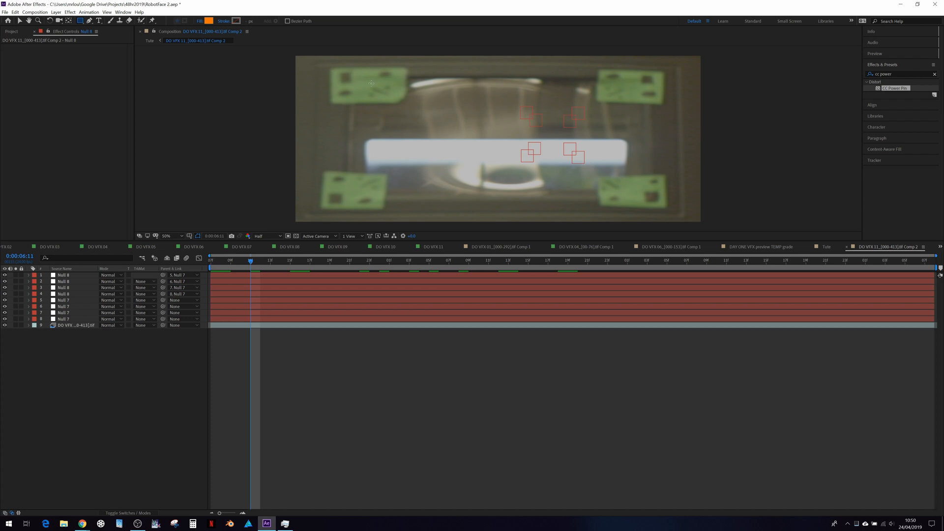
mouse_move(68, 279)
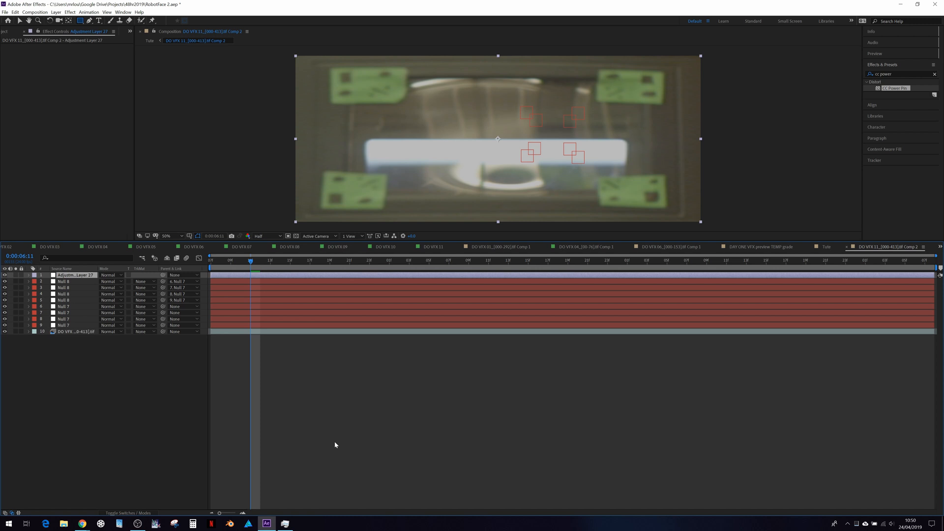
Find Transform in Effects & Presets (searching 'trans') and apply it to the adjustment layer
click(883, 65)
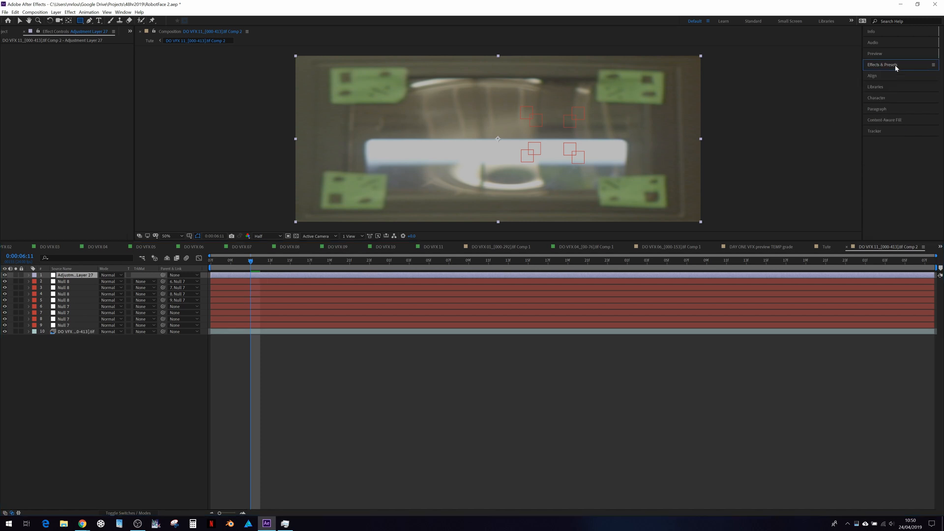
text(cc power)
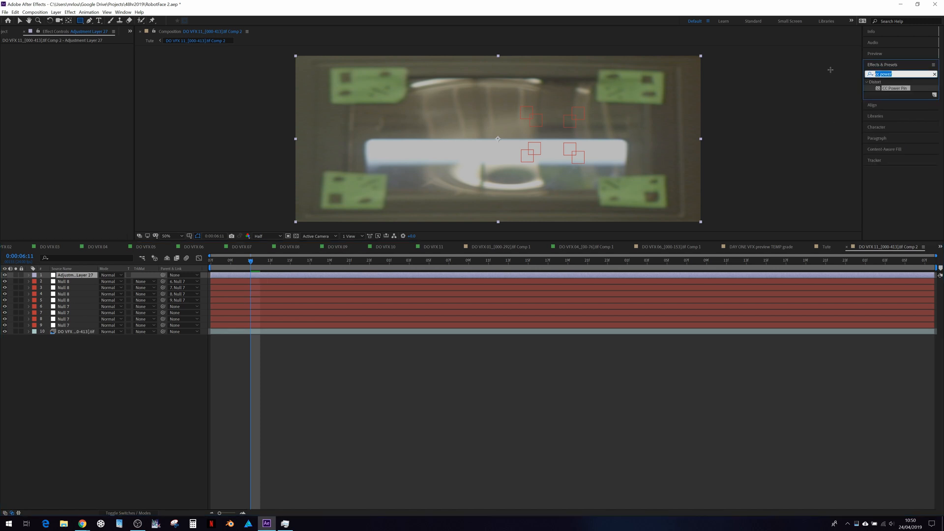
text(trans)
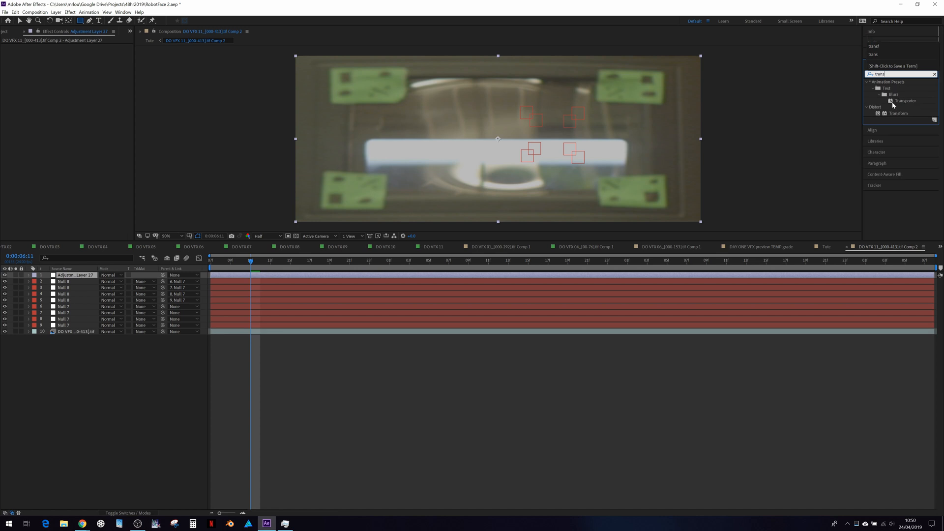
click(898, 113)
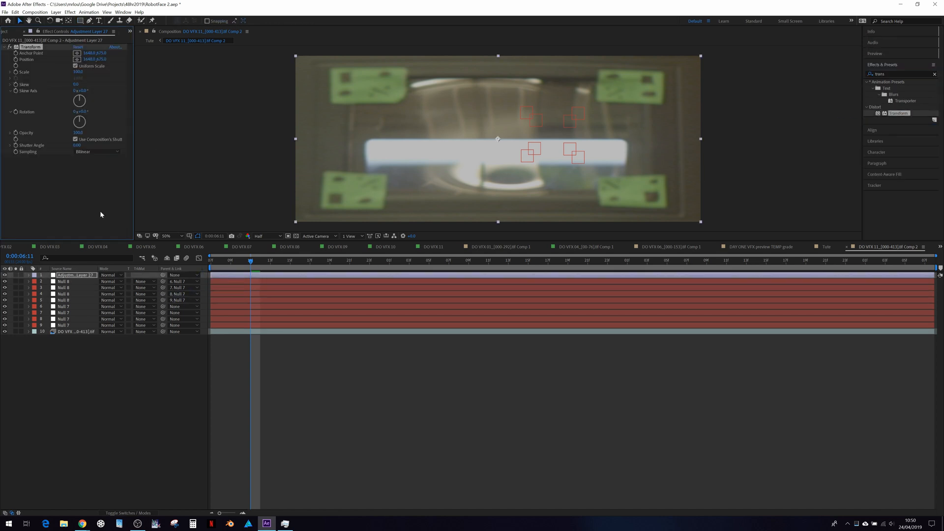
click(76, 66)
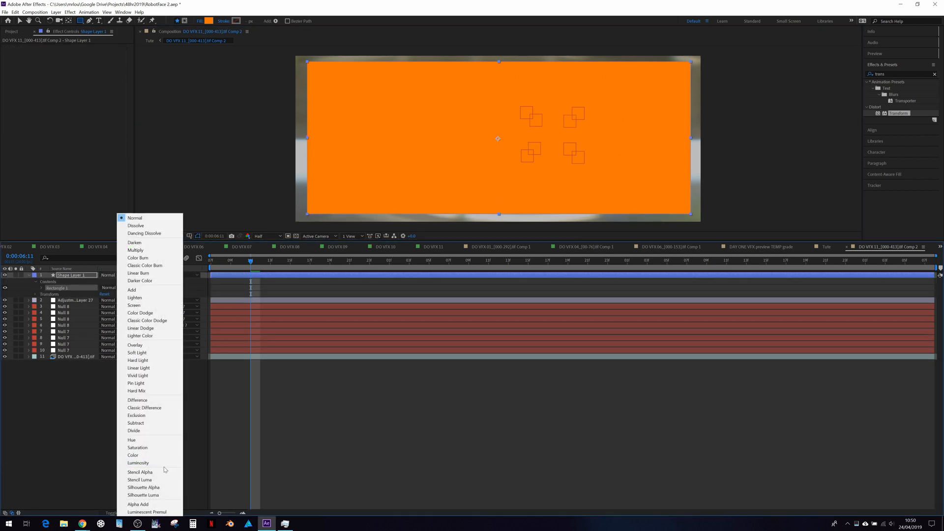
Set the rectangle shape layer to Stencil Alpha and apply Fast Box Blur from the 'fast' search
click(140, 471)
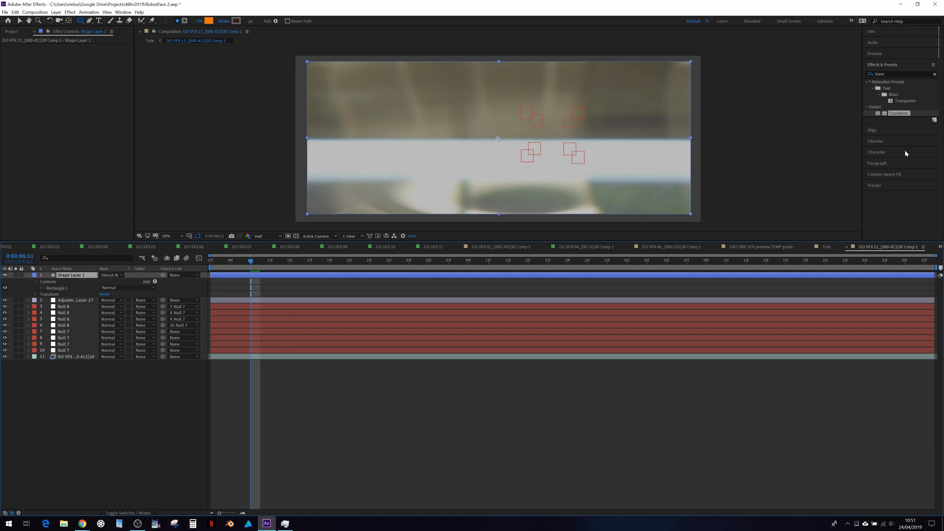
text(fast)
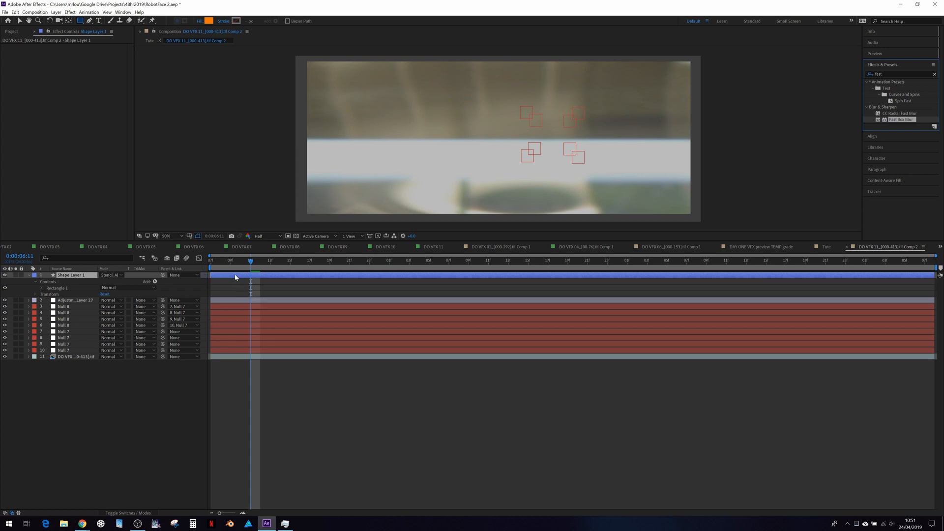
double_click(901, 119)
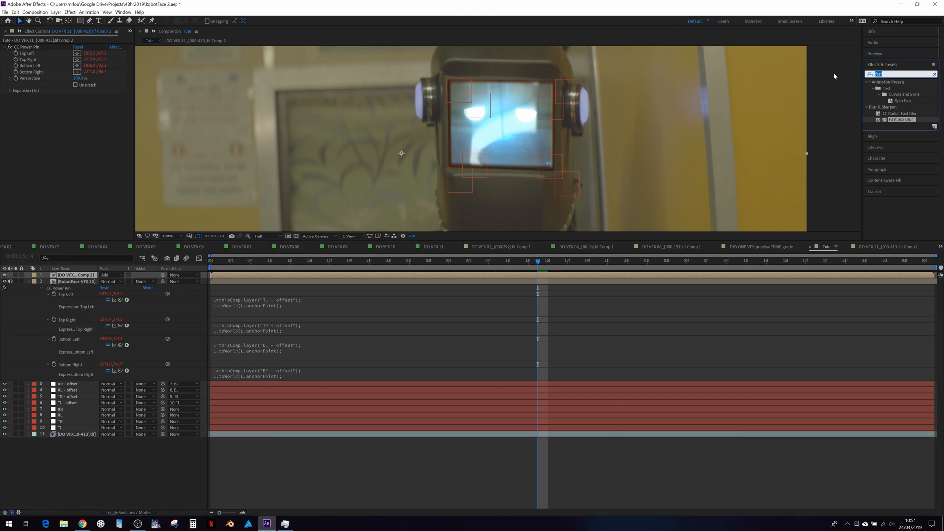
Apply Levels (searching 'leve') to the reflection pre-comp and pull the input white slider in to brighten highlights
text(leve)
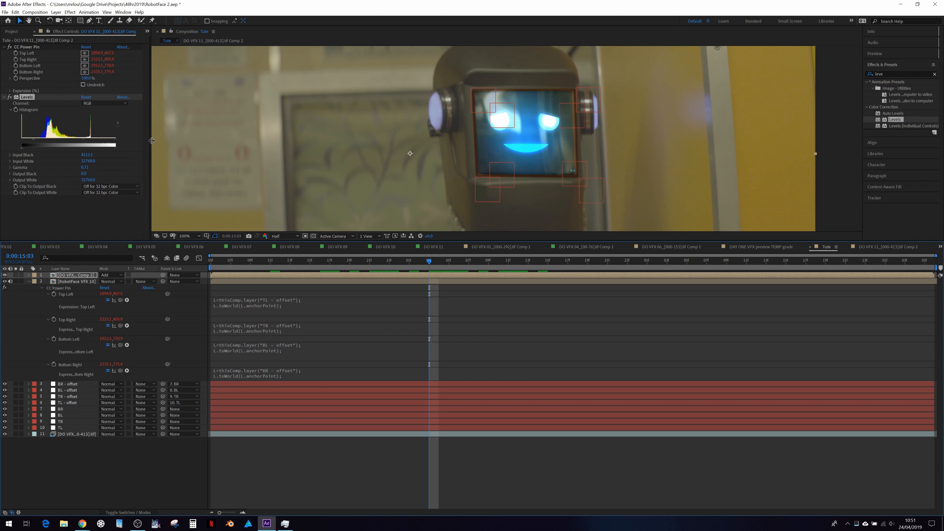
drag(116, 145, 92, 145)
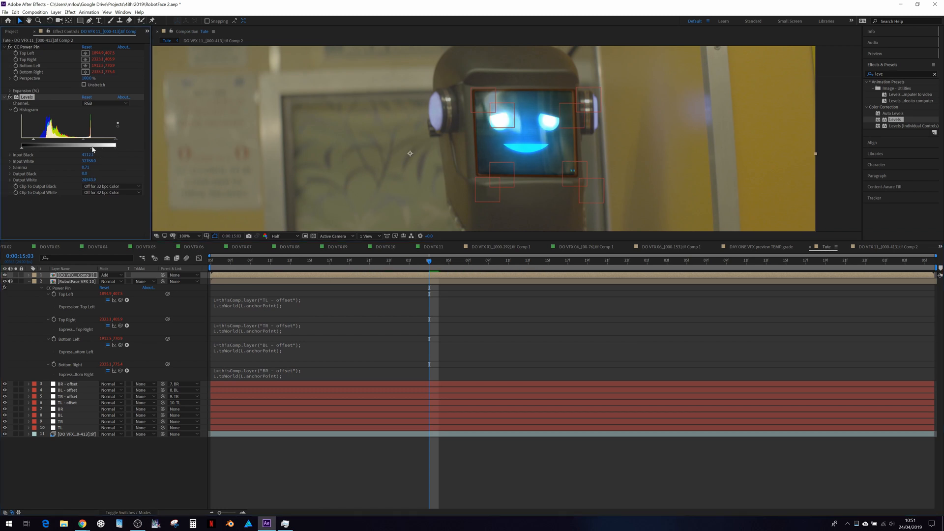
click(258, 259)
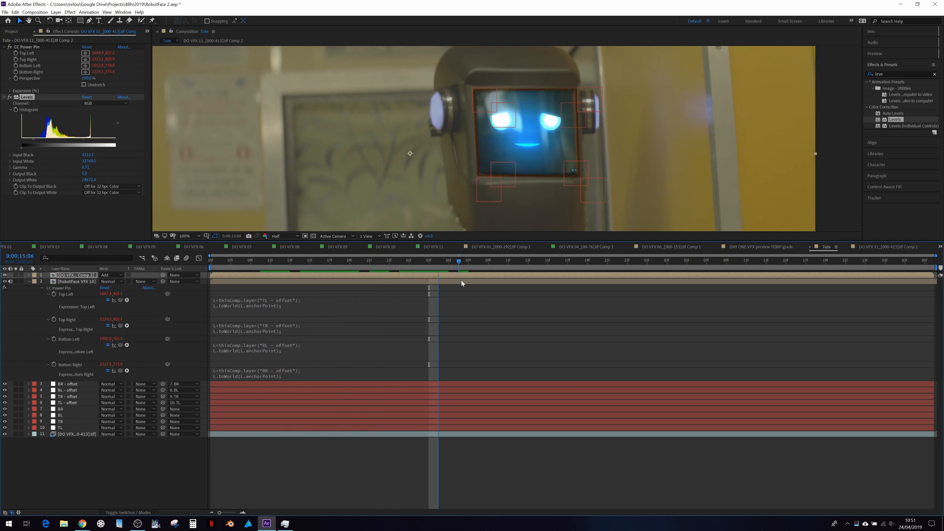
click(369, 260)
text(hue)
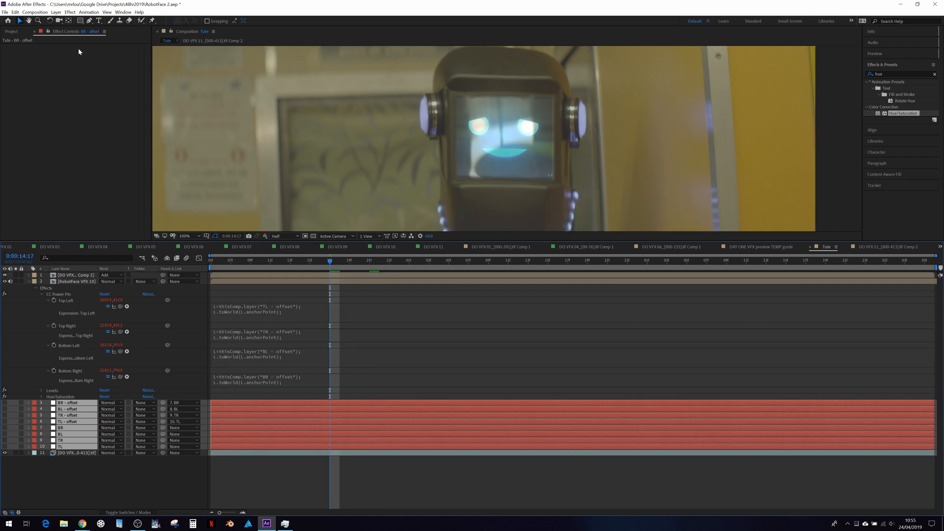
On RobotFace VFX 10's Hue/Saturation Reds channel, lower Red Saturation and raise Red Lightness
click(76, 281)
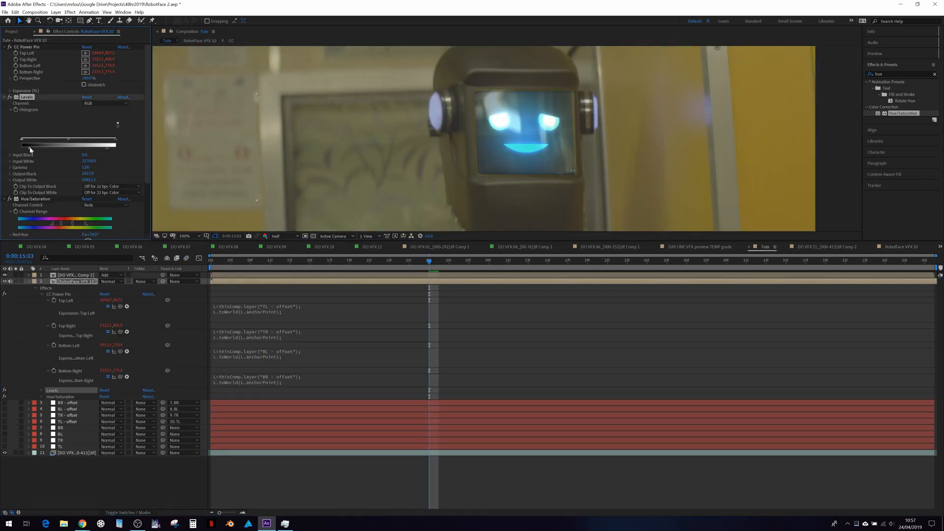
scroll(down, 3)
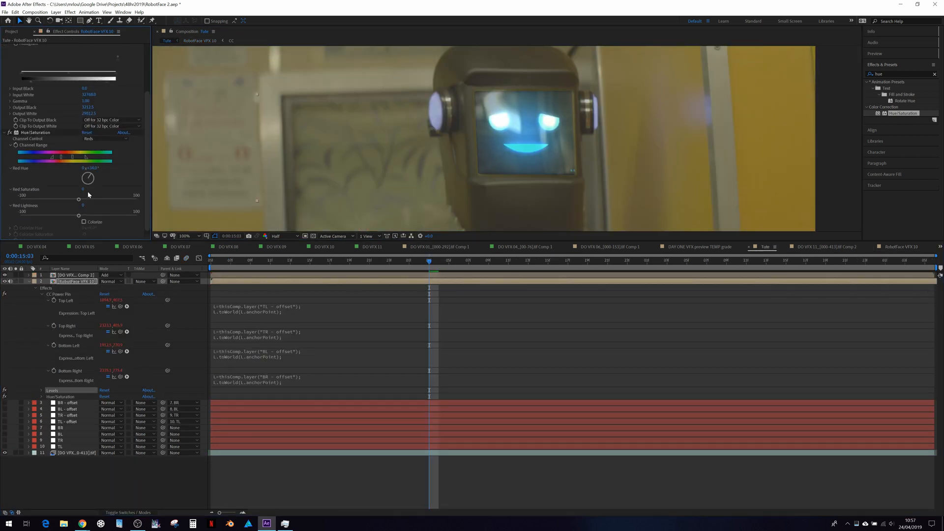
drag(79, 199, 59, 199)
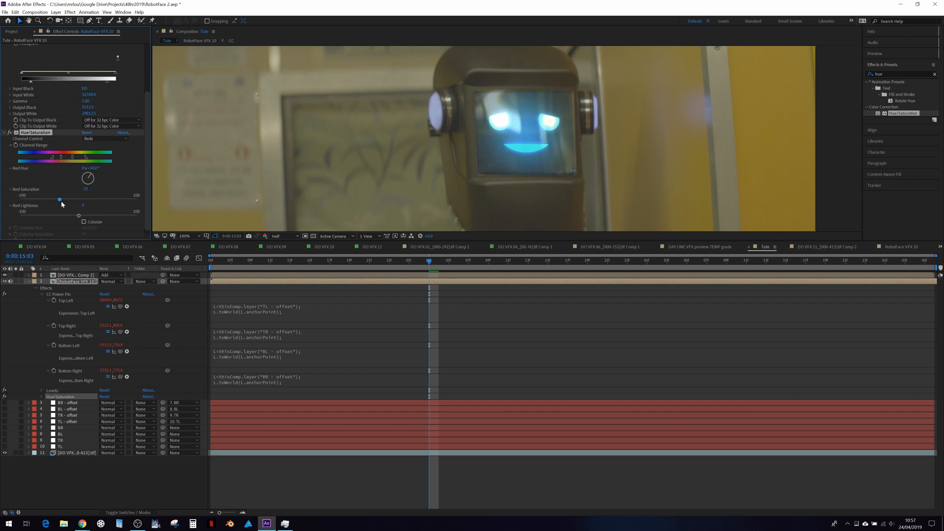
drag(78, 215, 102, 215)
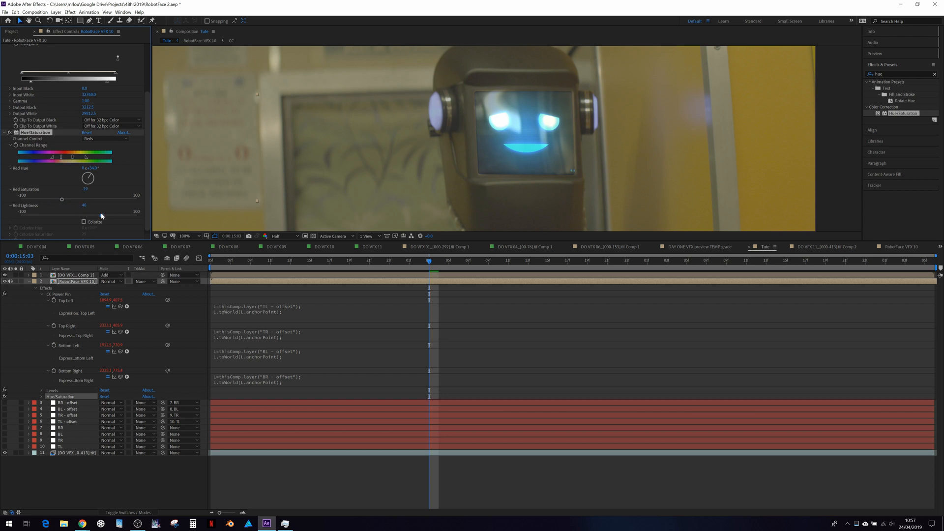